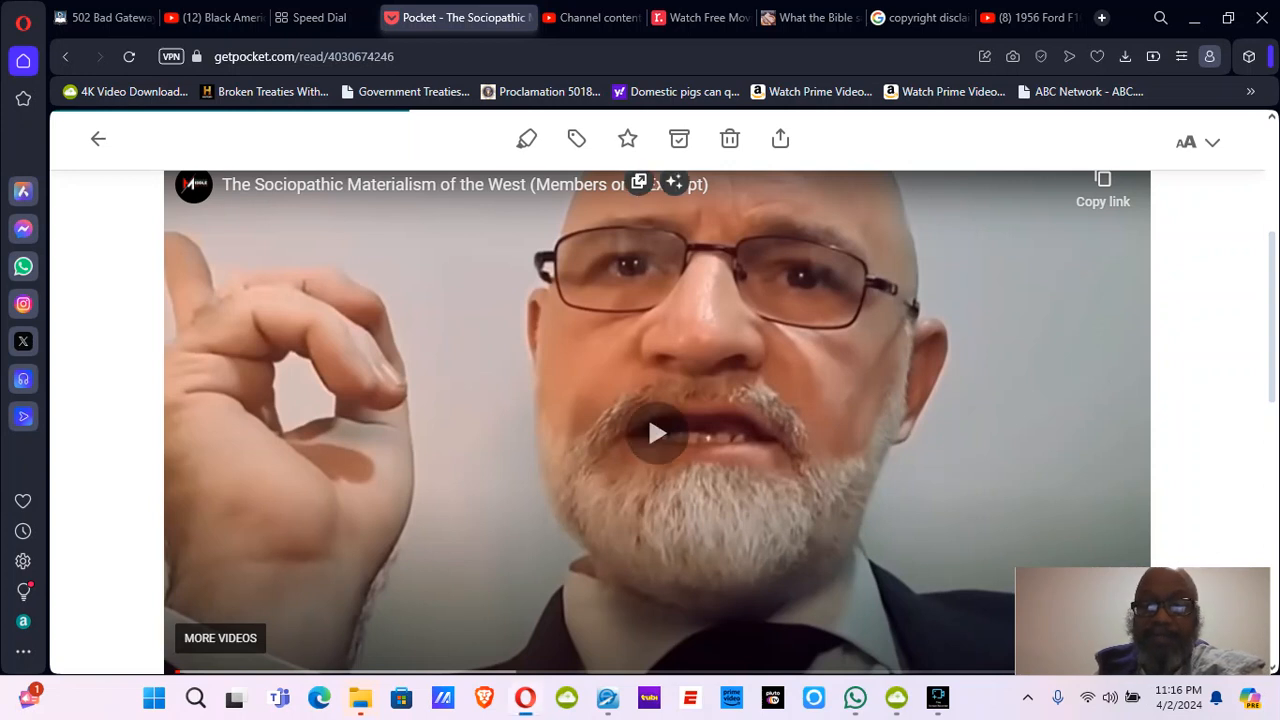
# Bring the e-Sword window forward over the Pocket video page, showing Psalms 33
pyautogui.click(656, 432)
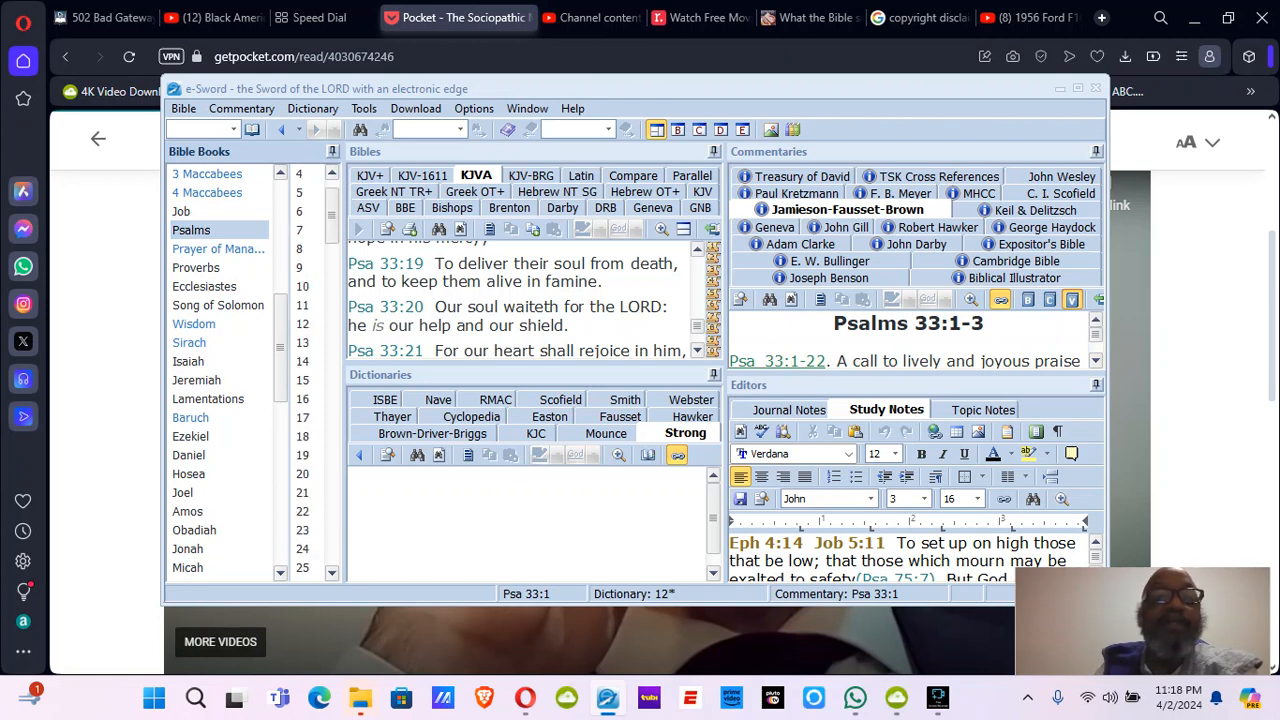
# Jump to Psalm 5 and read down through verse 6 in the Strong's-numbered KJV+ text
pyautogui.click(300, 192)
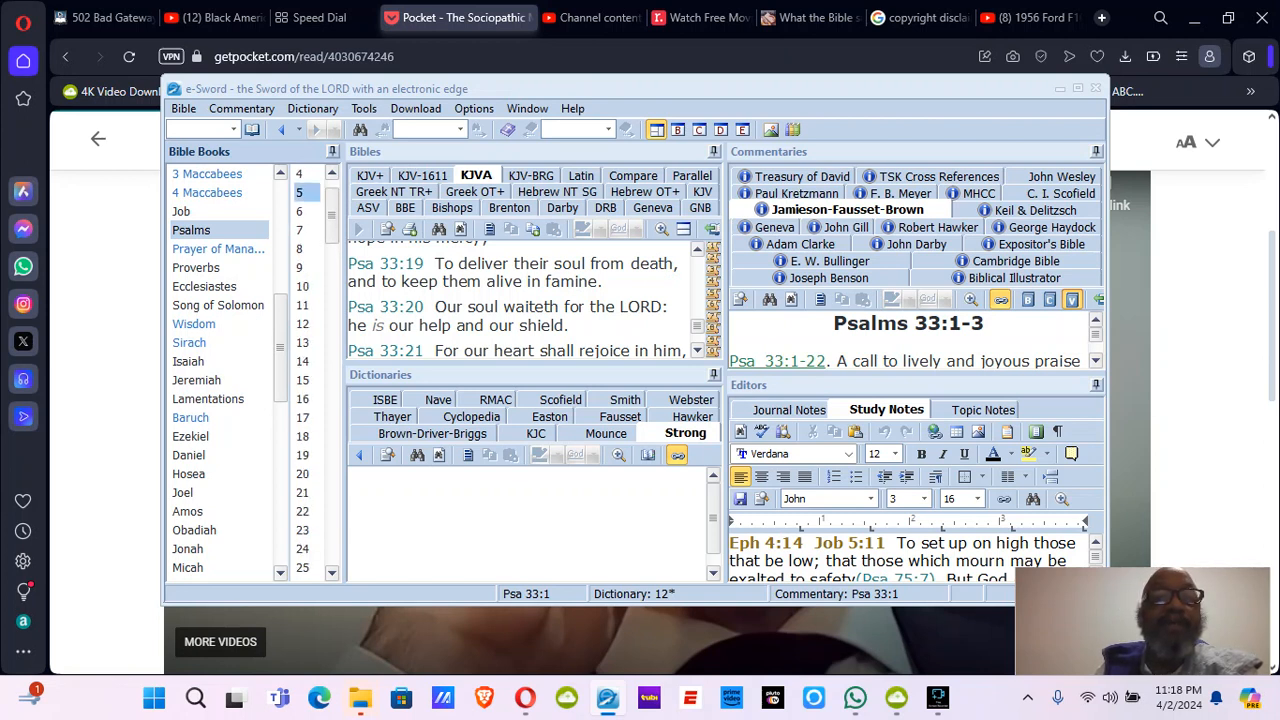
pyautogui.click(298, 192)
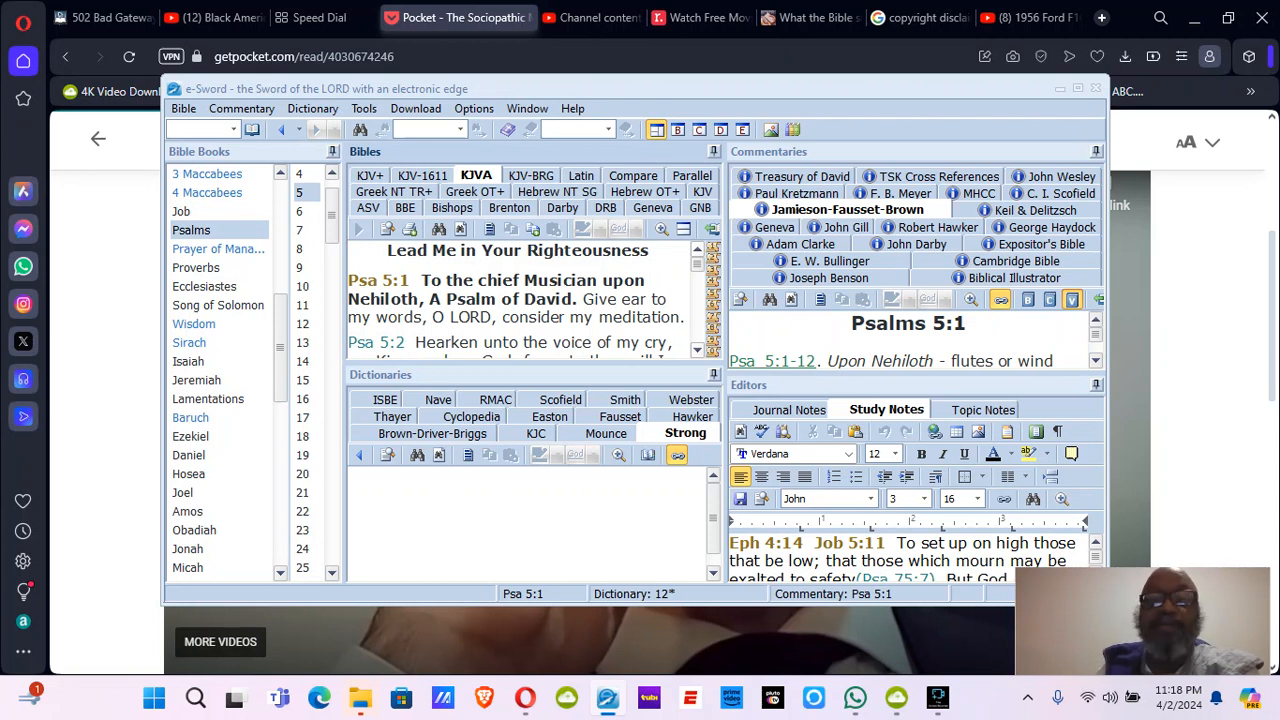
pyautogui.scroll(-3)
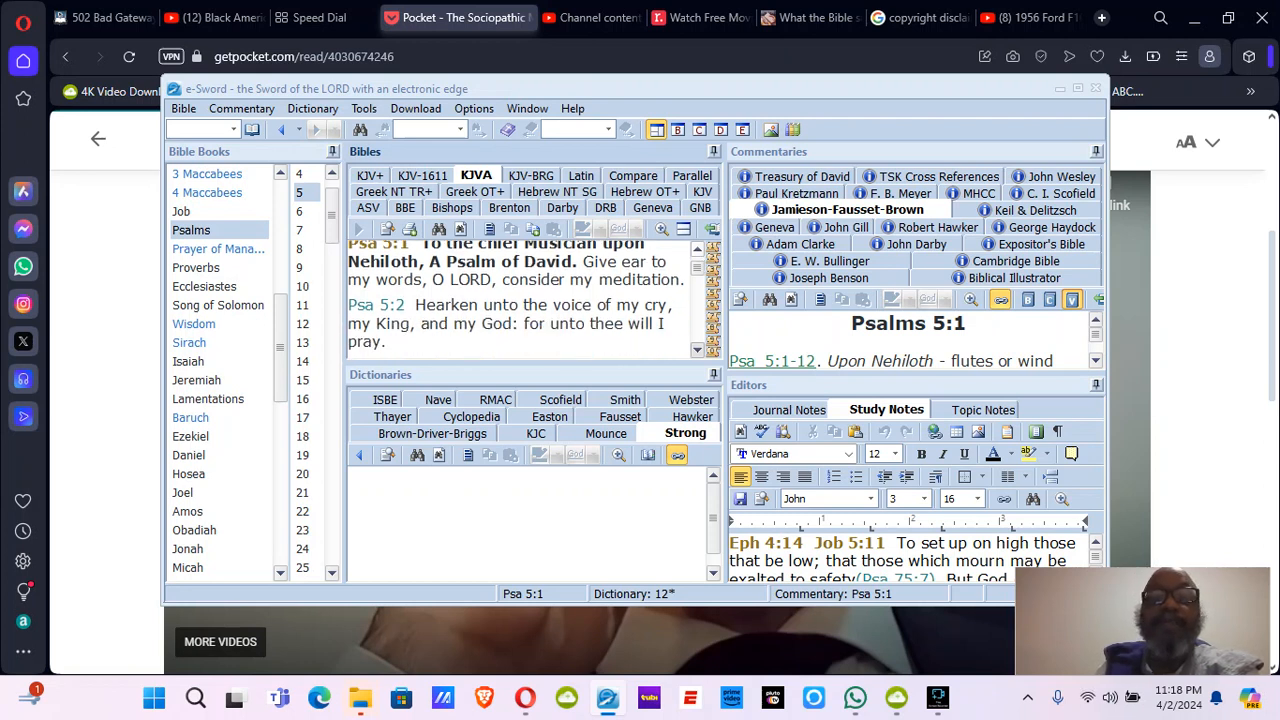
pyautogui.scroll(-3)
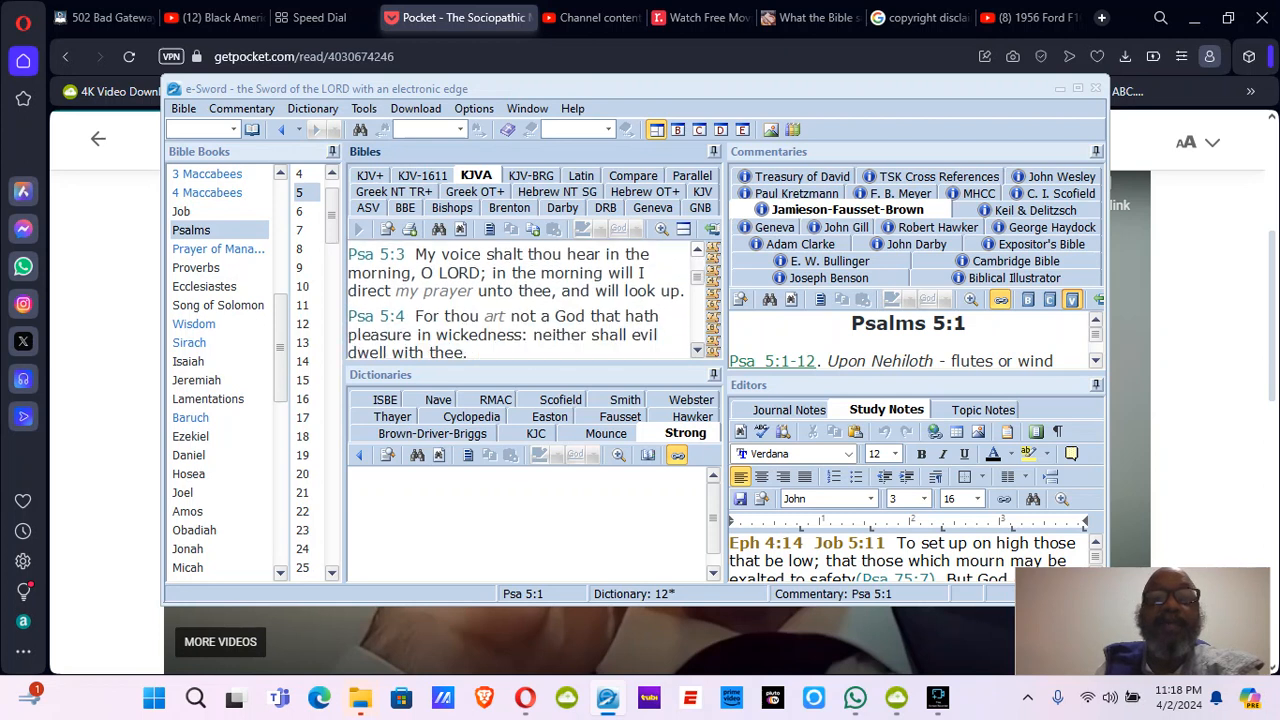
pyautogui.scroll(-3)
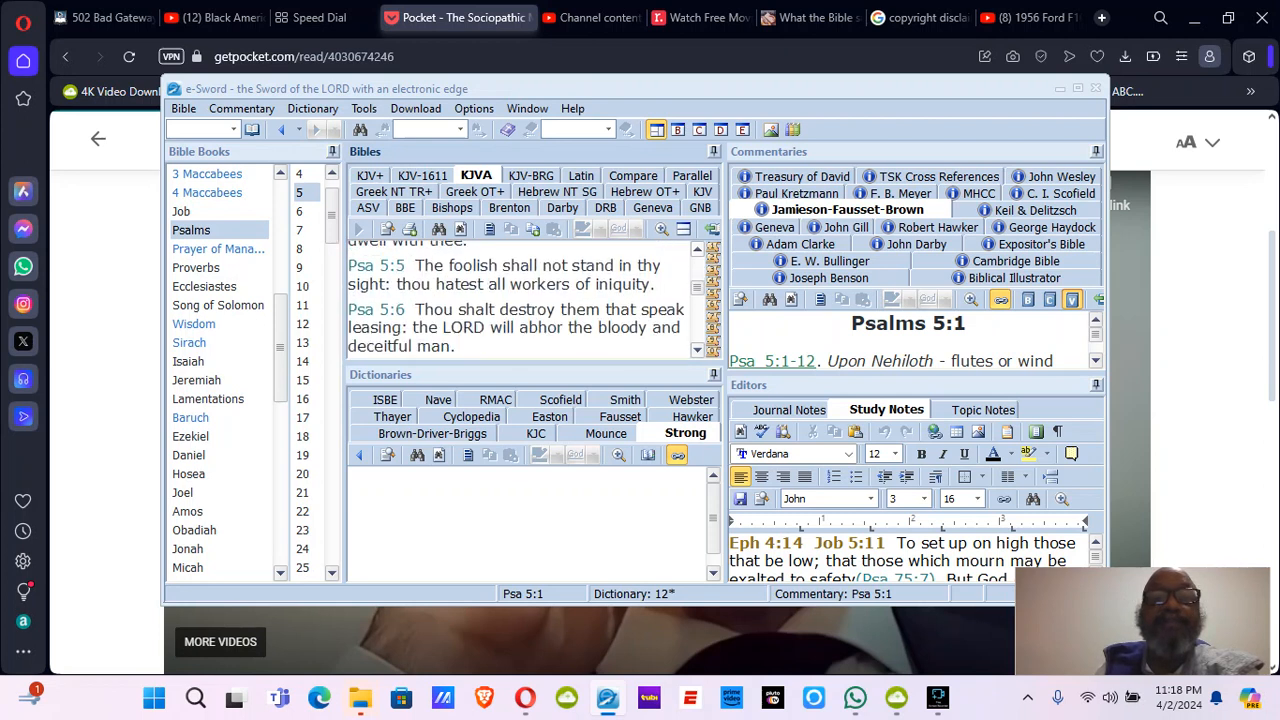
pyautogui.scroll(-3)
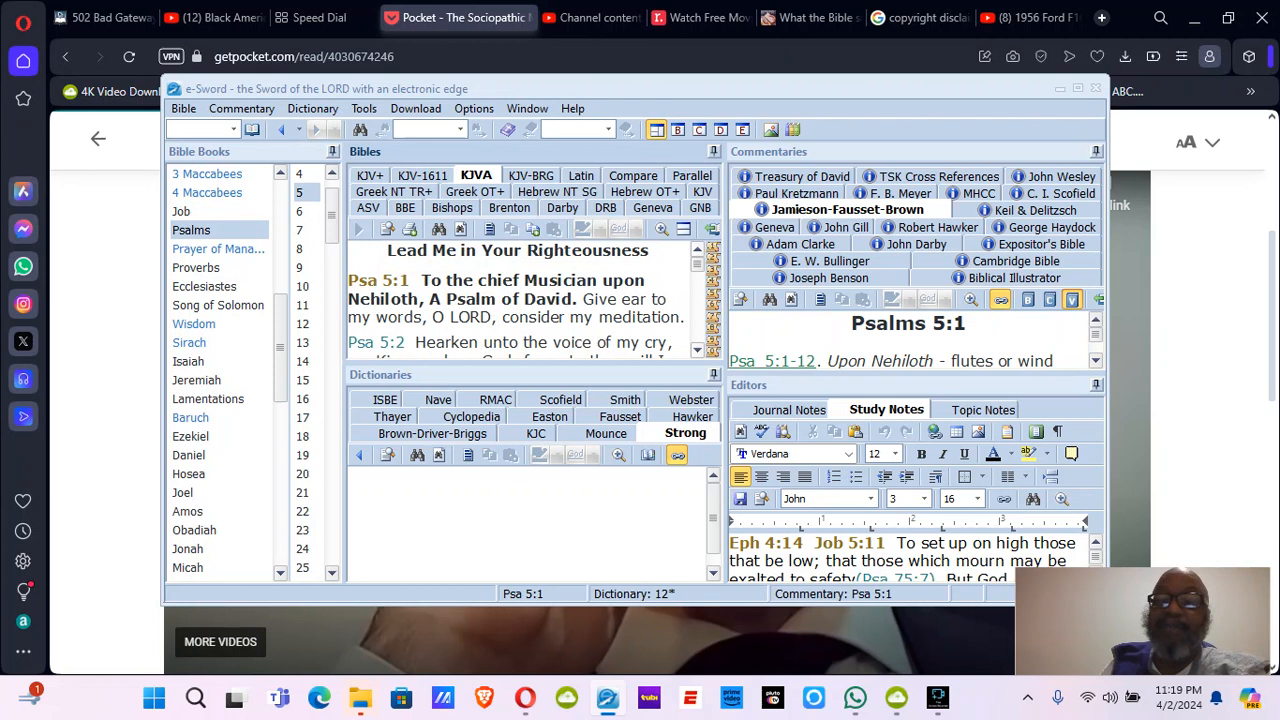
pyautogui.scroll(-3)
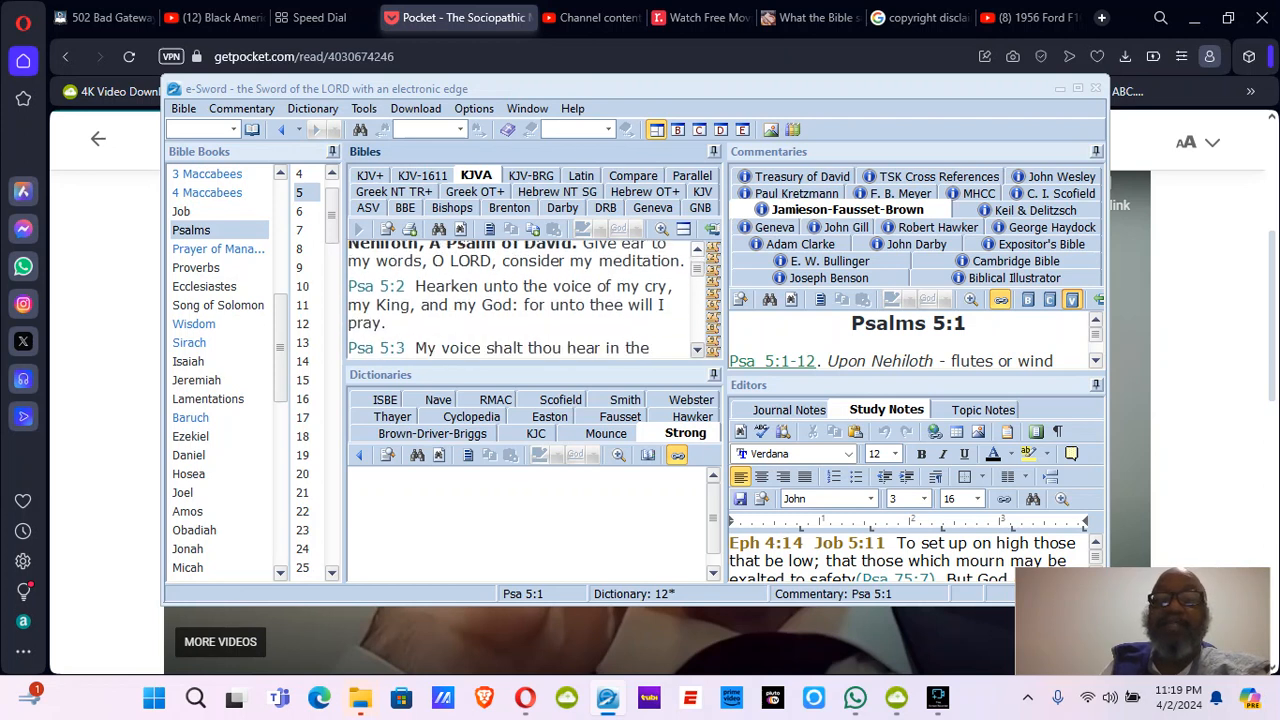
pyautogui.scroll(-3)
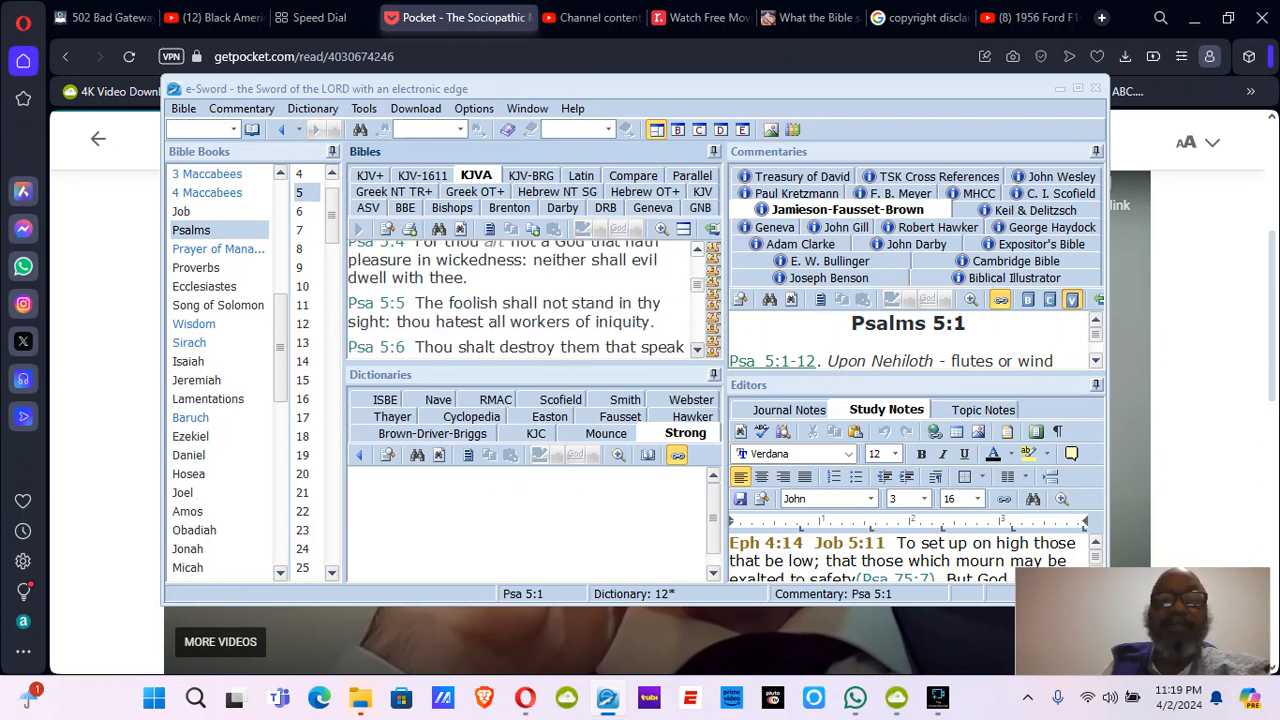
pyautogui.scroll(-3)
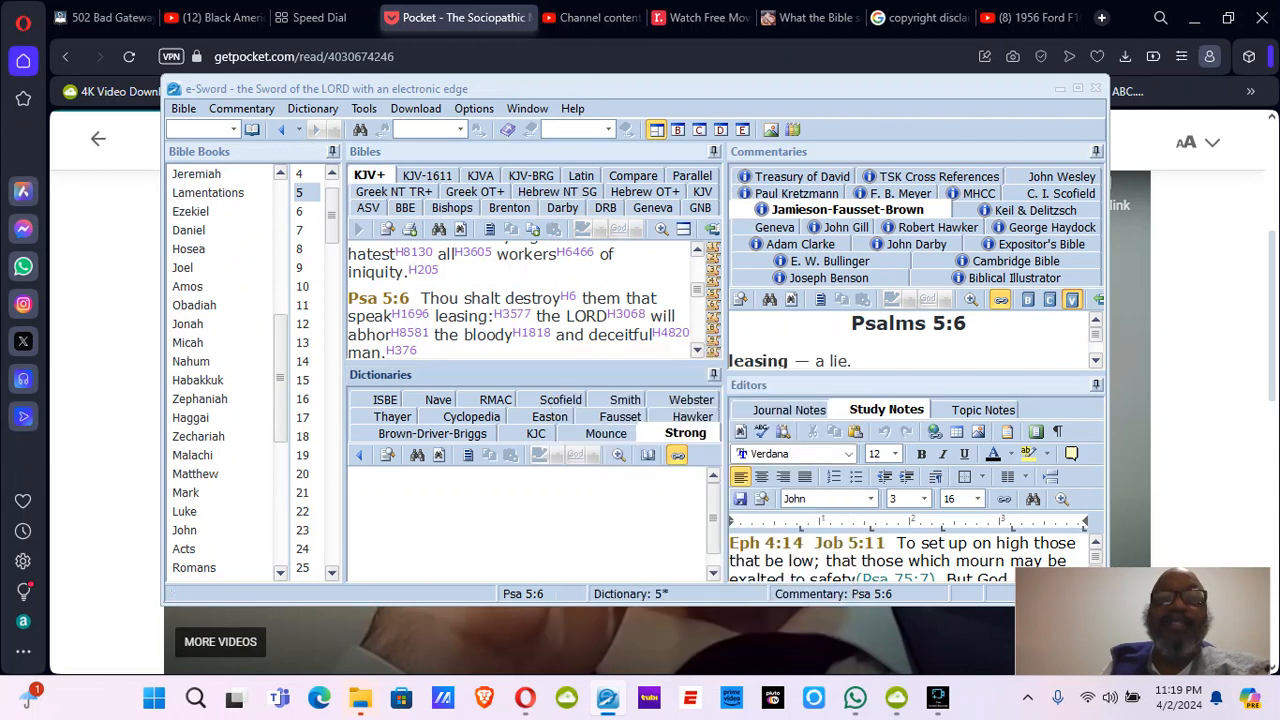
# Put e-Sword away and return to the Pocket video article at 0:40
pyautogui.click(512, 316)
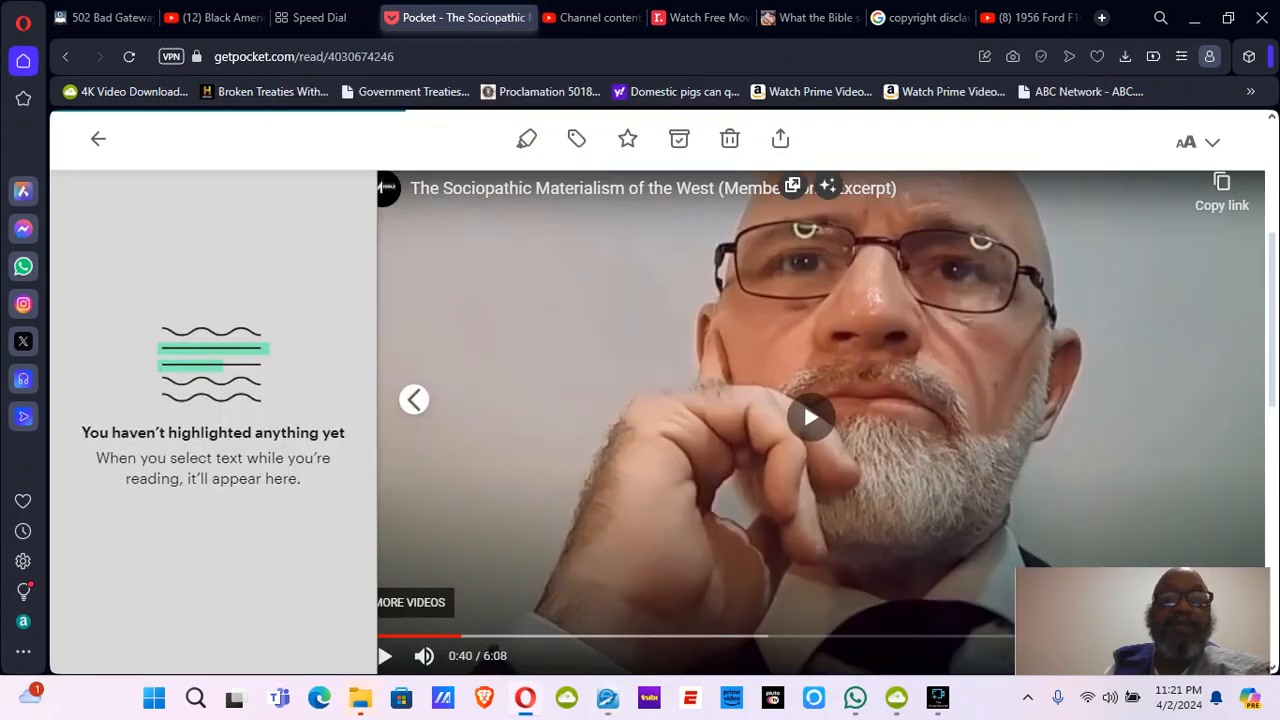
pyautogui.click(810, 418)
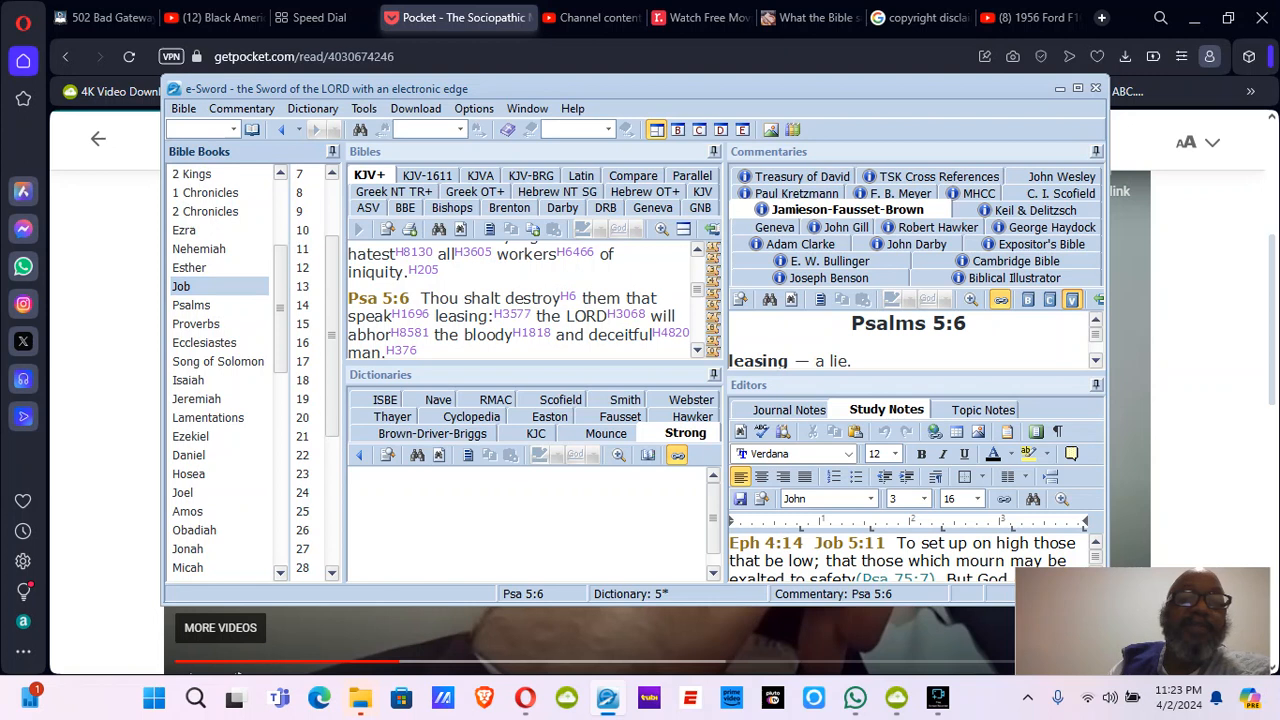
# Read down the KJV+ text of Job 30 from the opening verses to verses 8–9
pyautogui.scroll(-3)
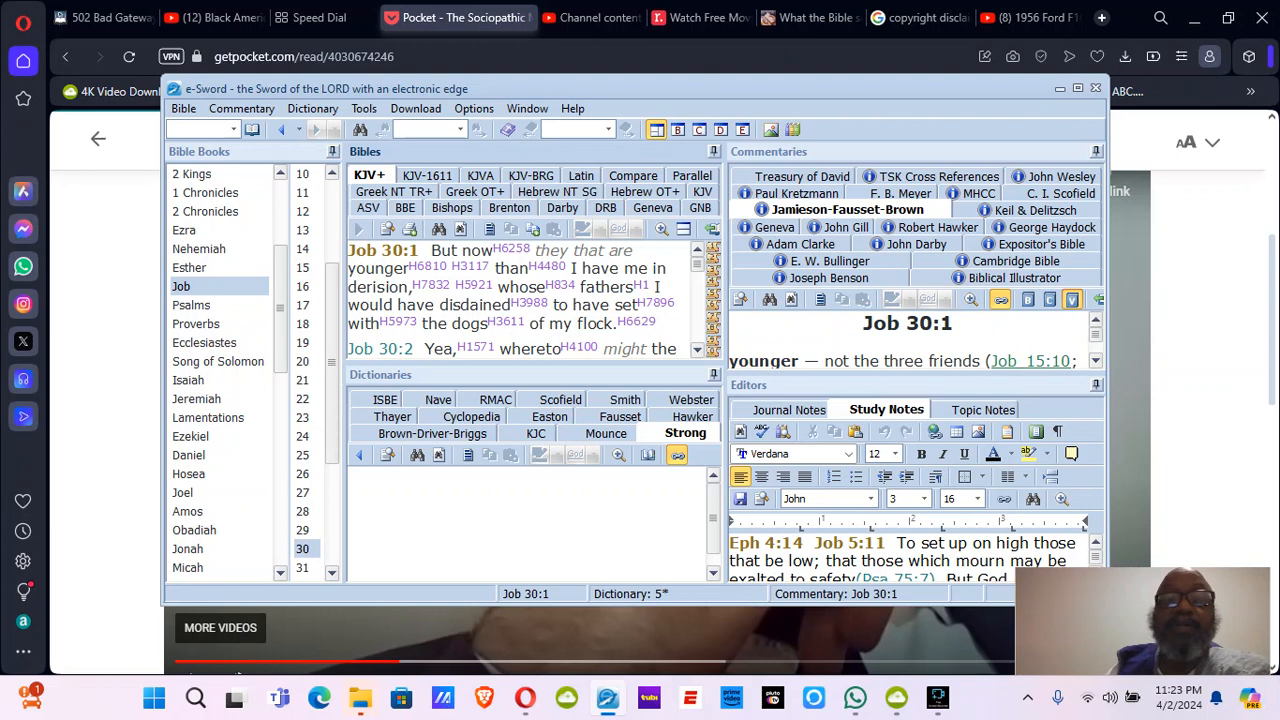
pyautogui.scroll(-3)
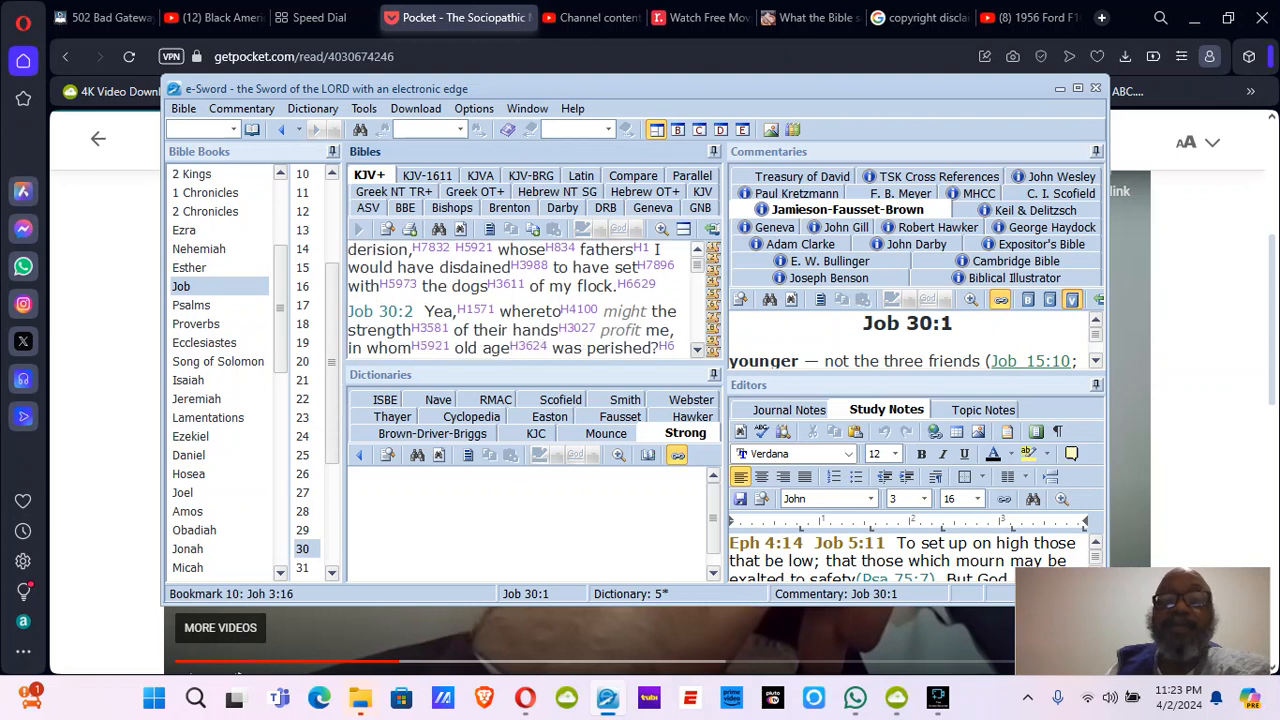
pyautogui.scroll(-3)
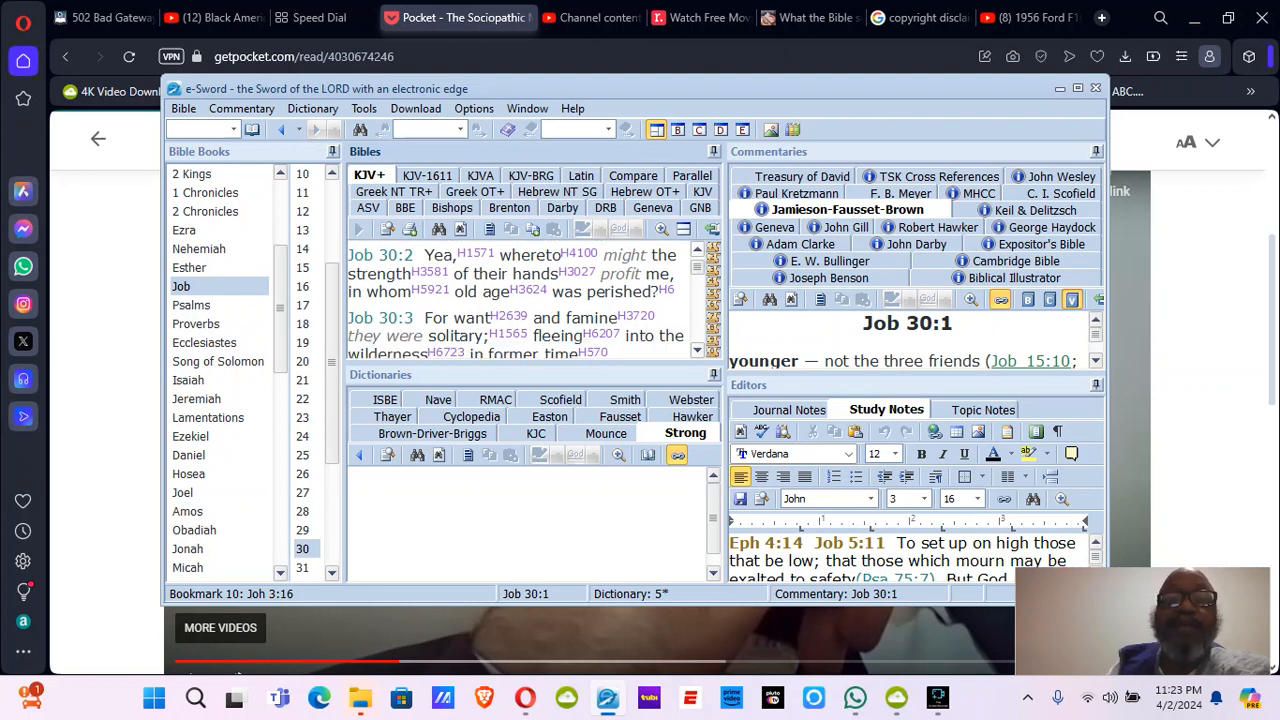
pyautogui.scroll(-3)
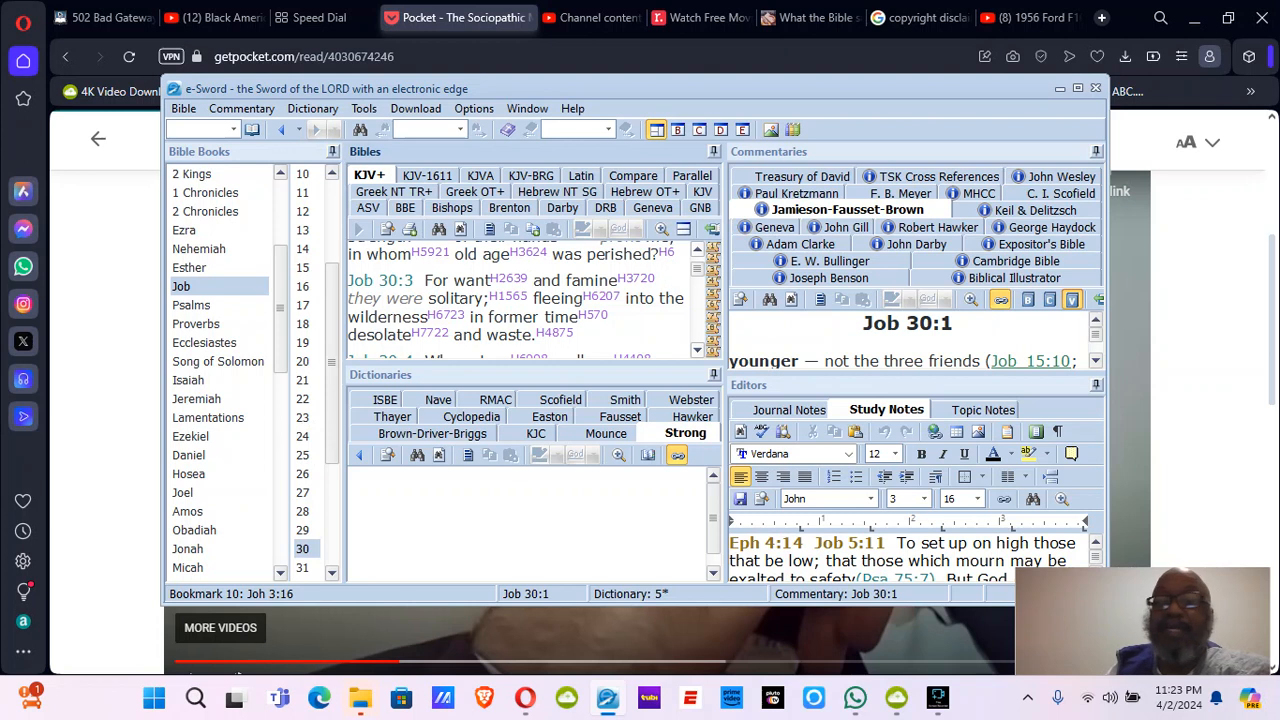
pyautogui.scroll(-3)
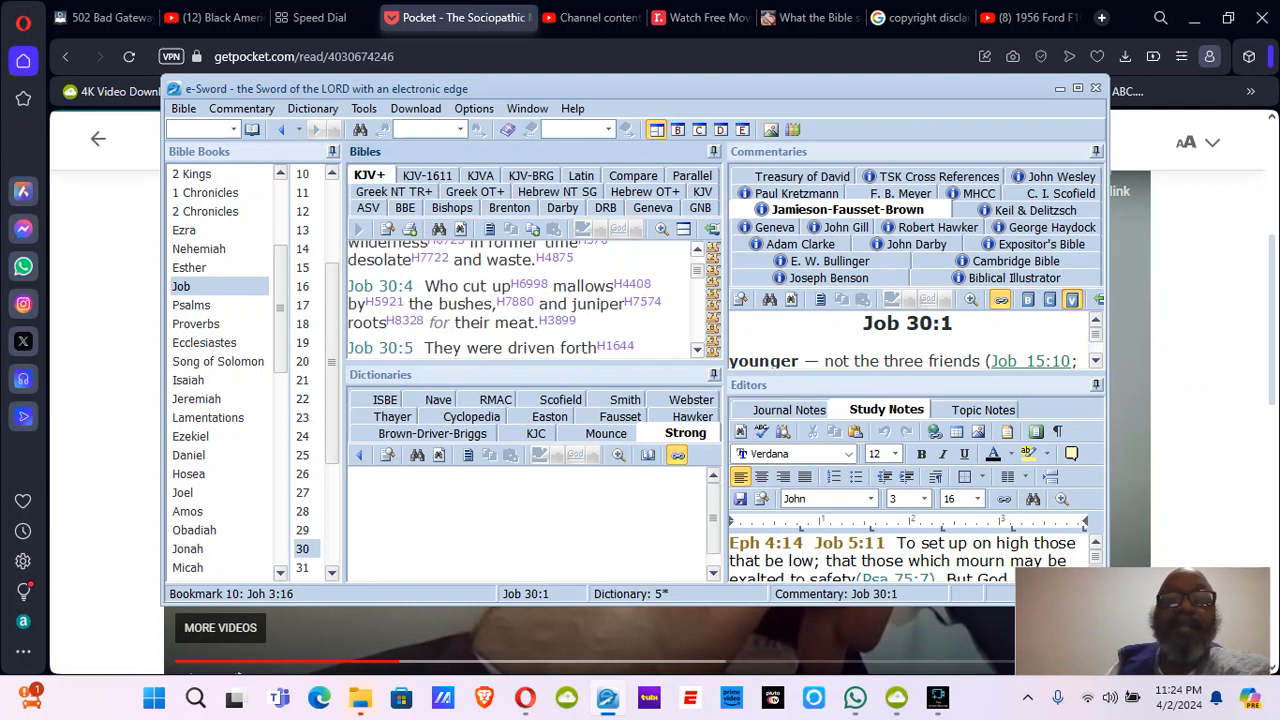
pyautogui.scroll(-3)
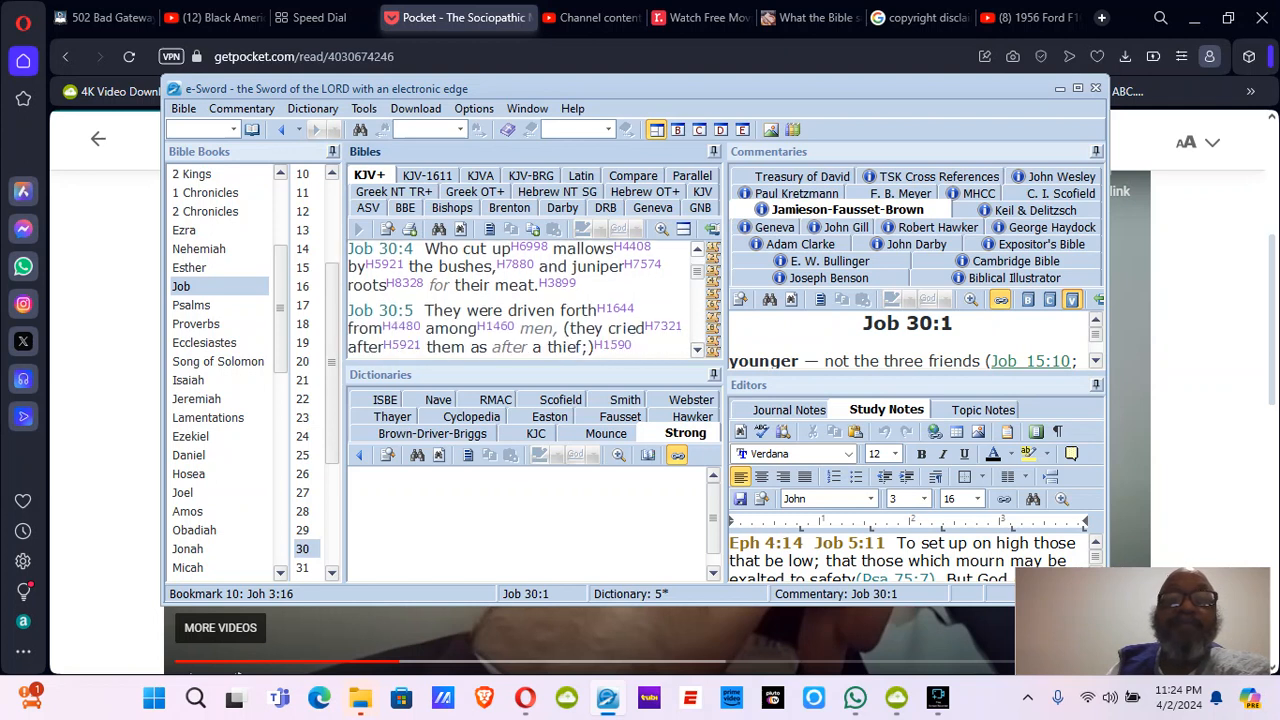
pyautogui.scroll(-3)
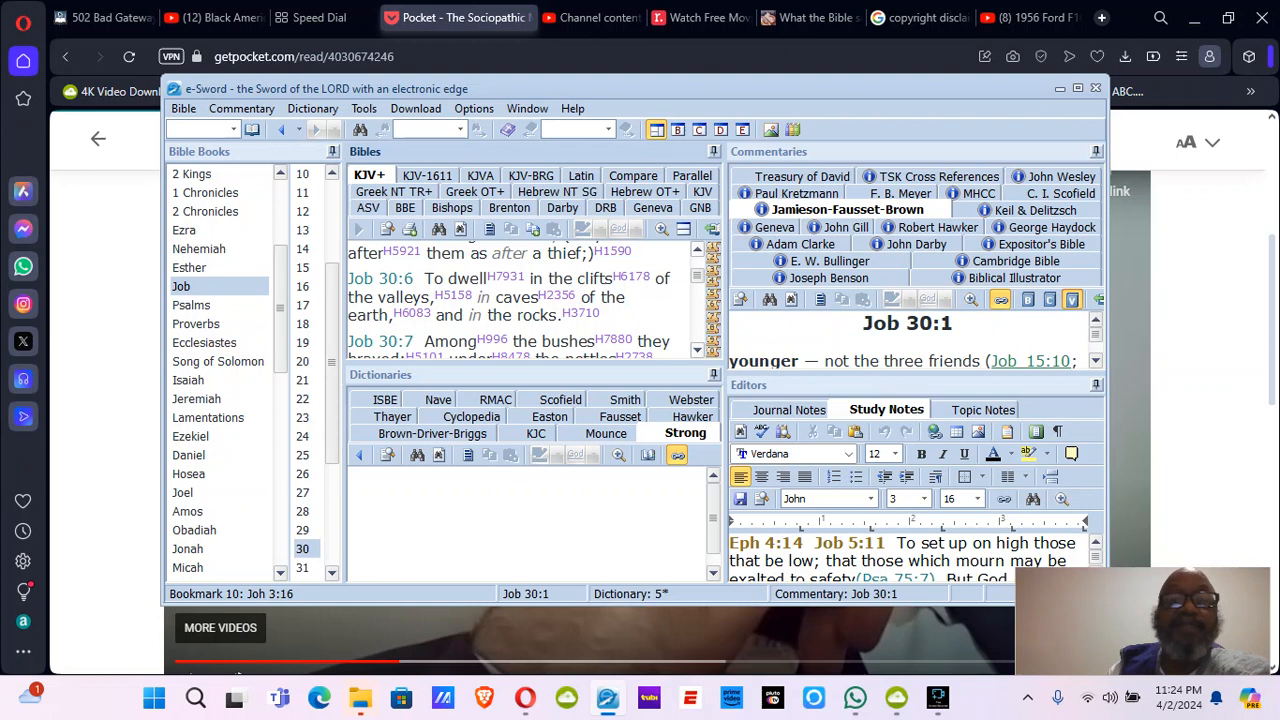
pyautogui.scroll(-3)
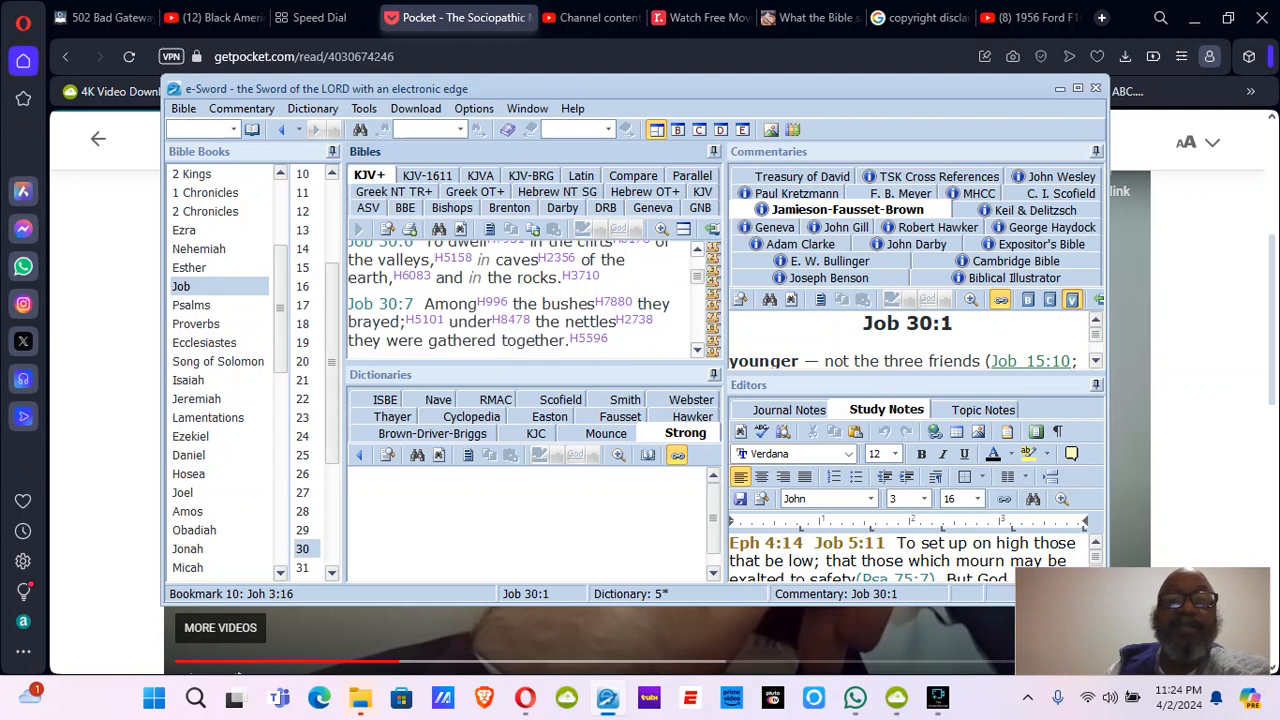
pyautogui.click(424, 302)
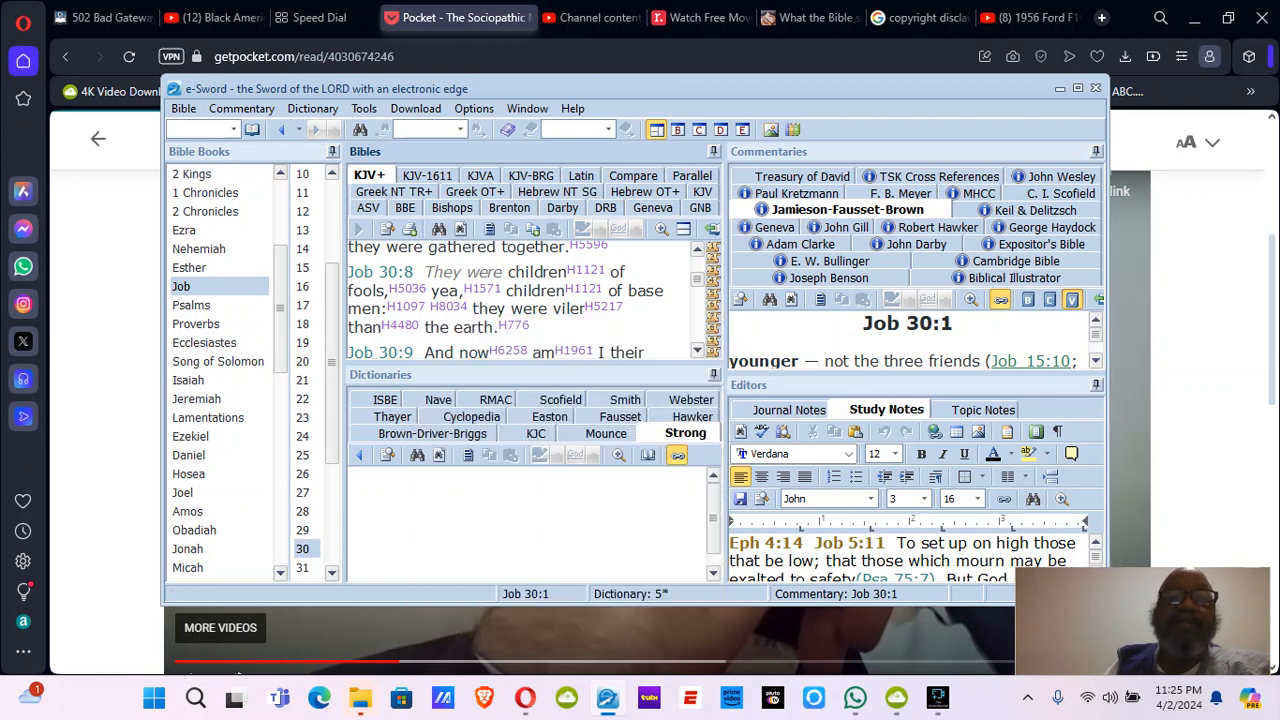
# Continue reading Job 30 down to verses 12–13 about the ways of destruction
pyautogui.click(460, 308)
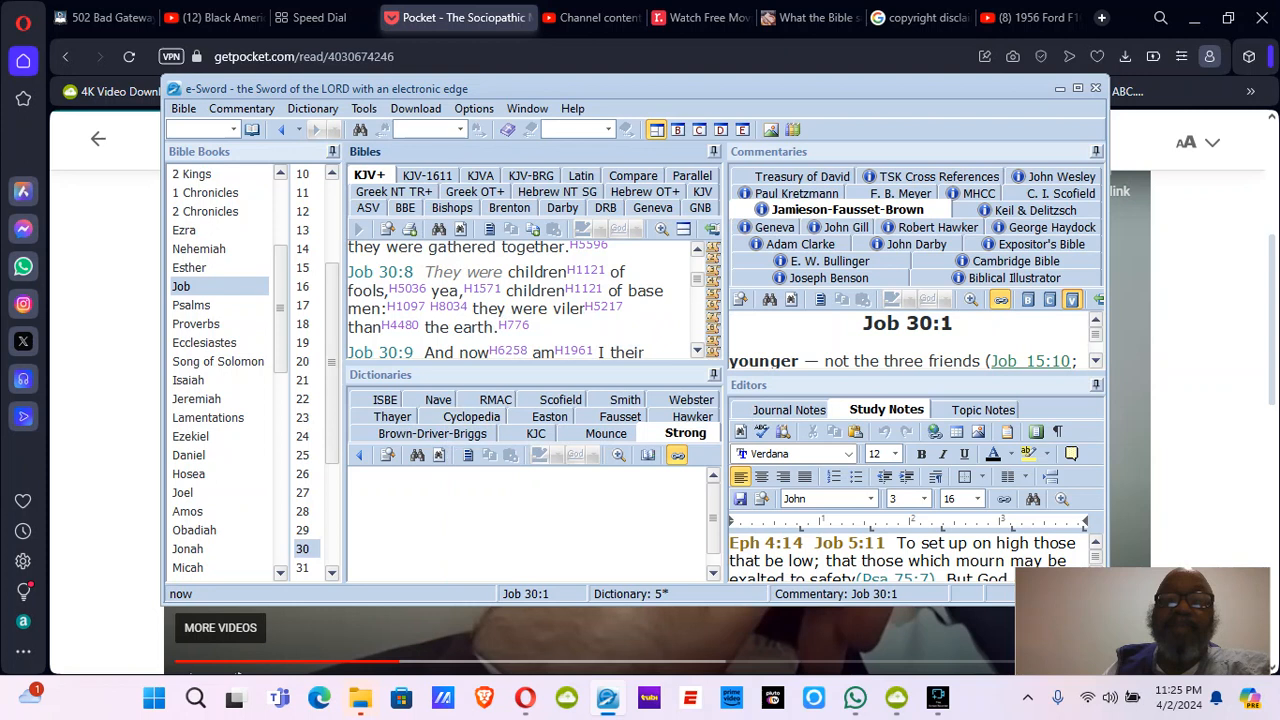
pyautogui.scroll(-3)
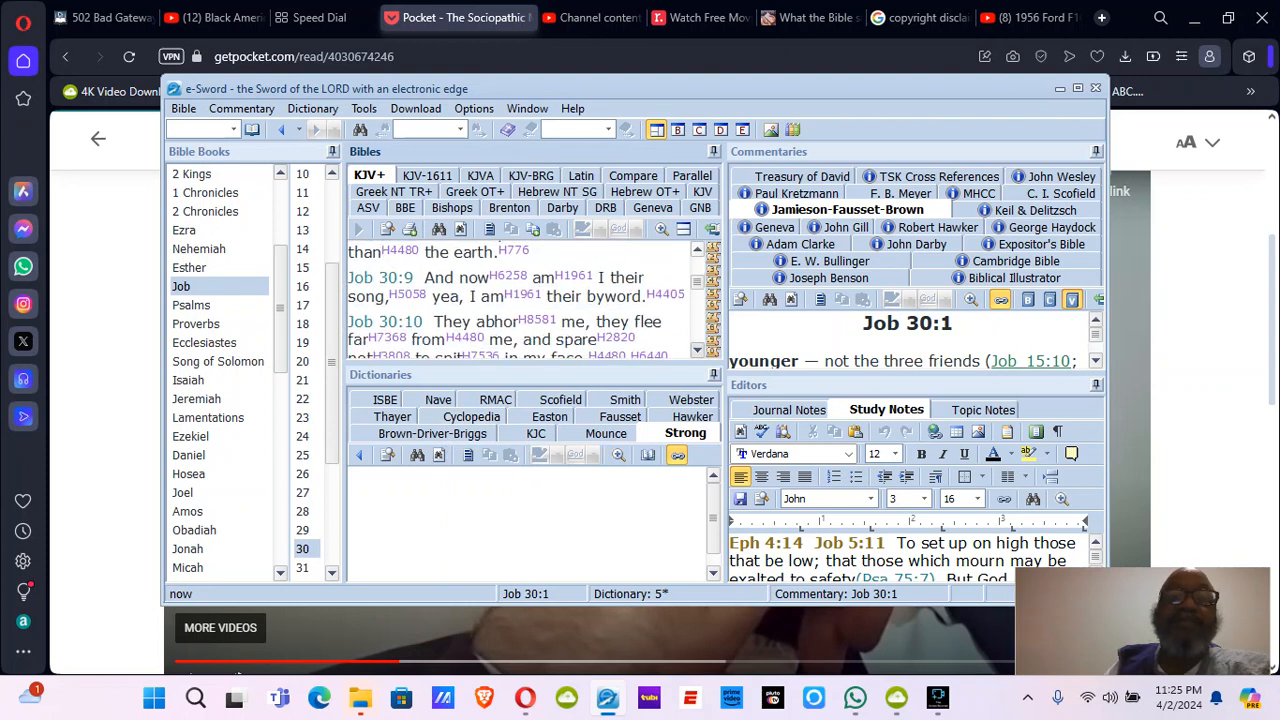
pyautogui.scroll(-3)
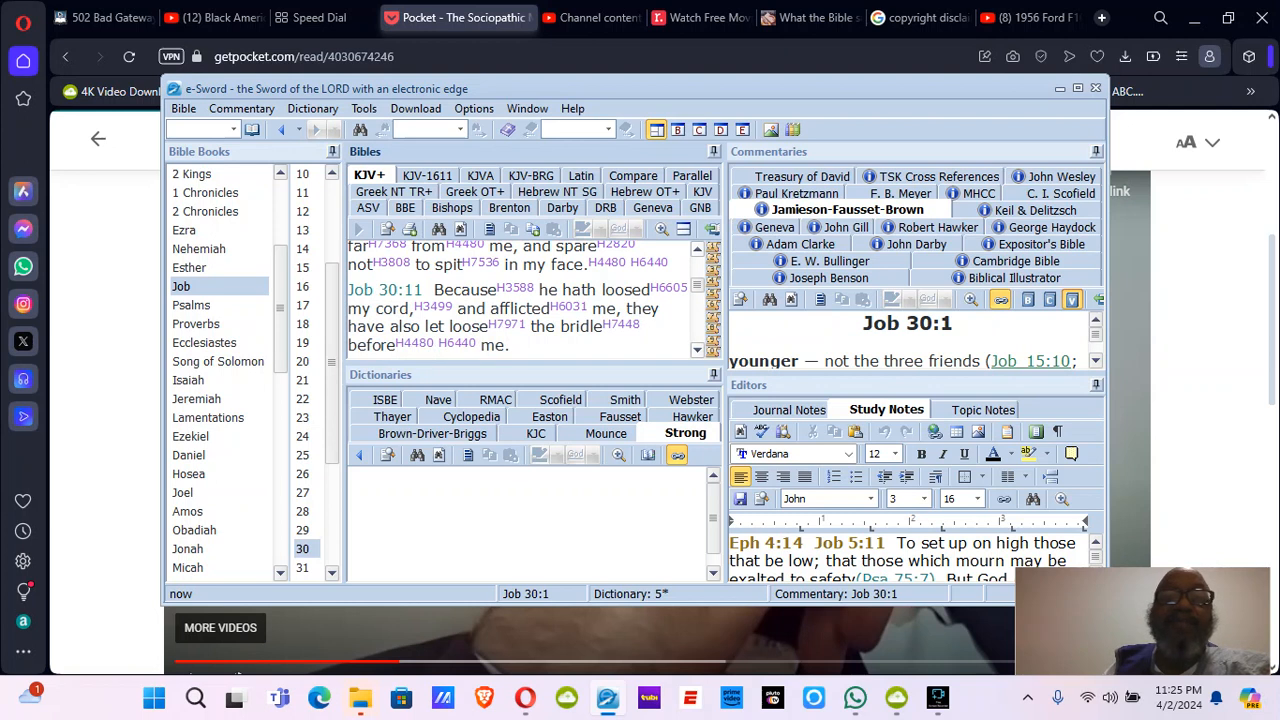
pyautogui.scroll(-3)
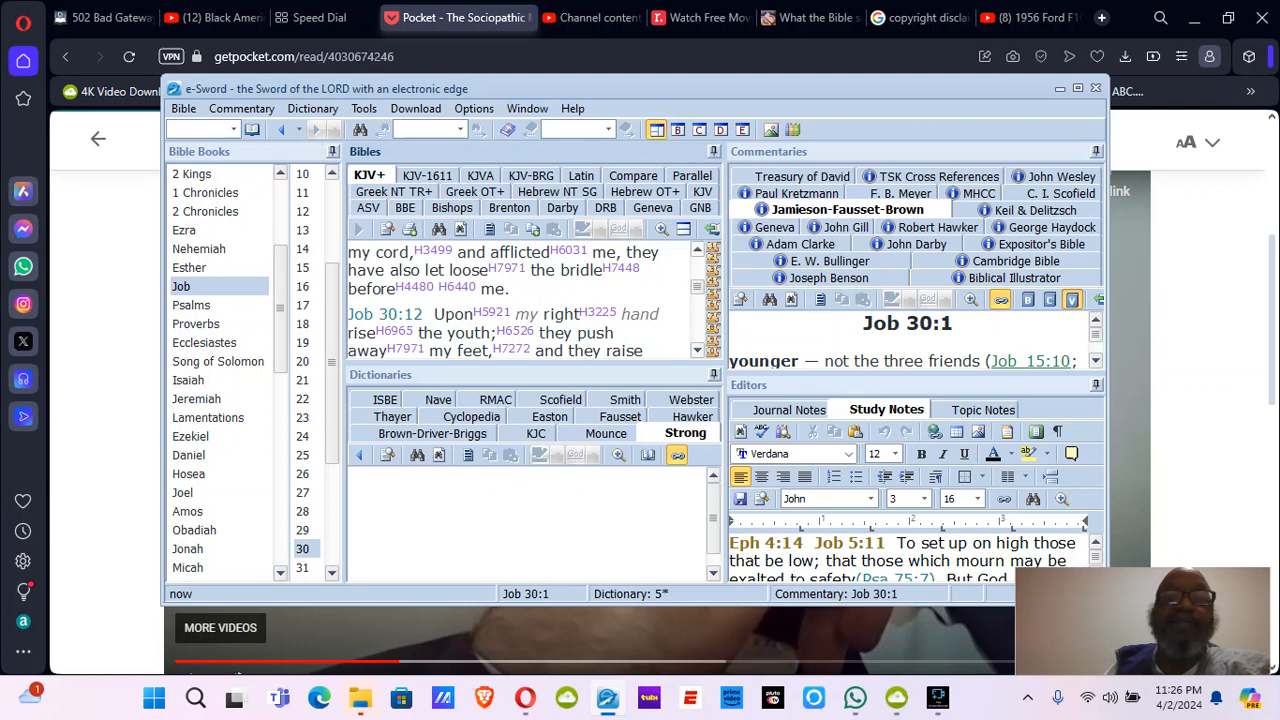
pyautogui.scroll(-3)
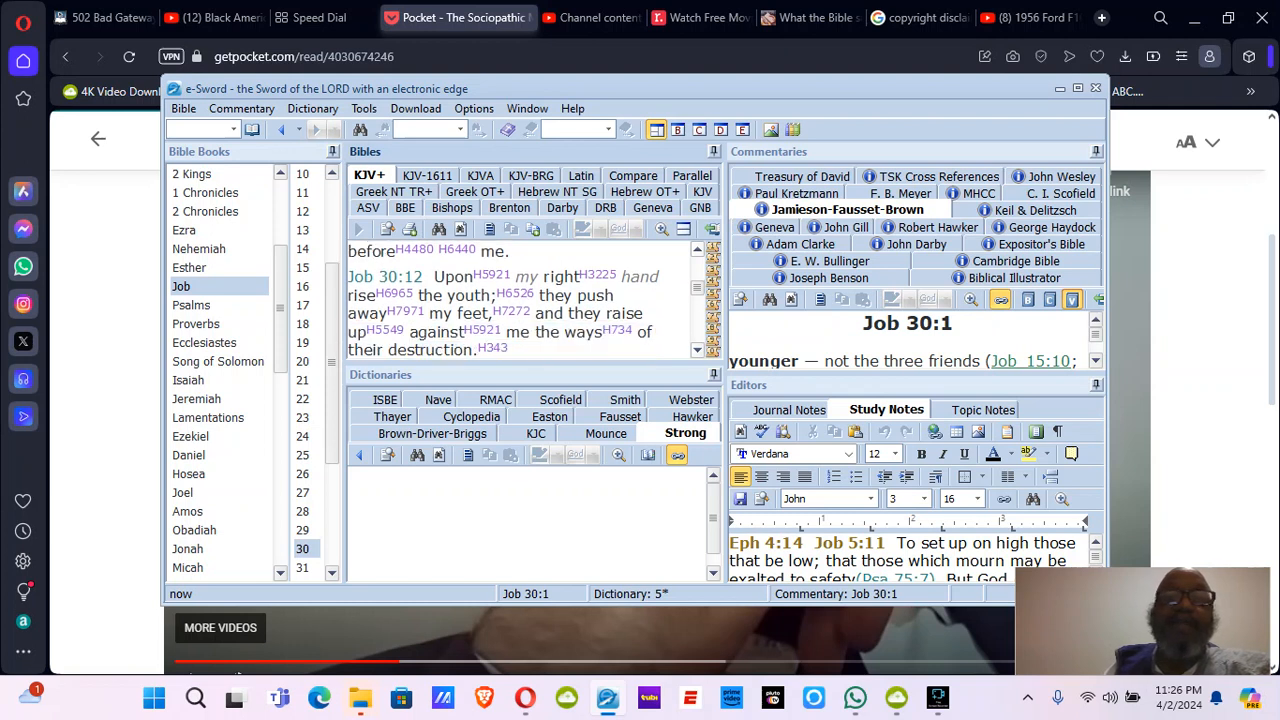
pyautogui.scroll(-3)
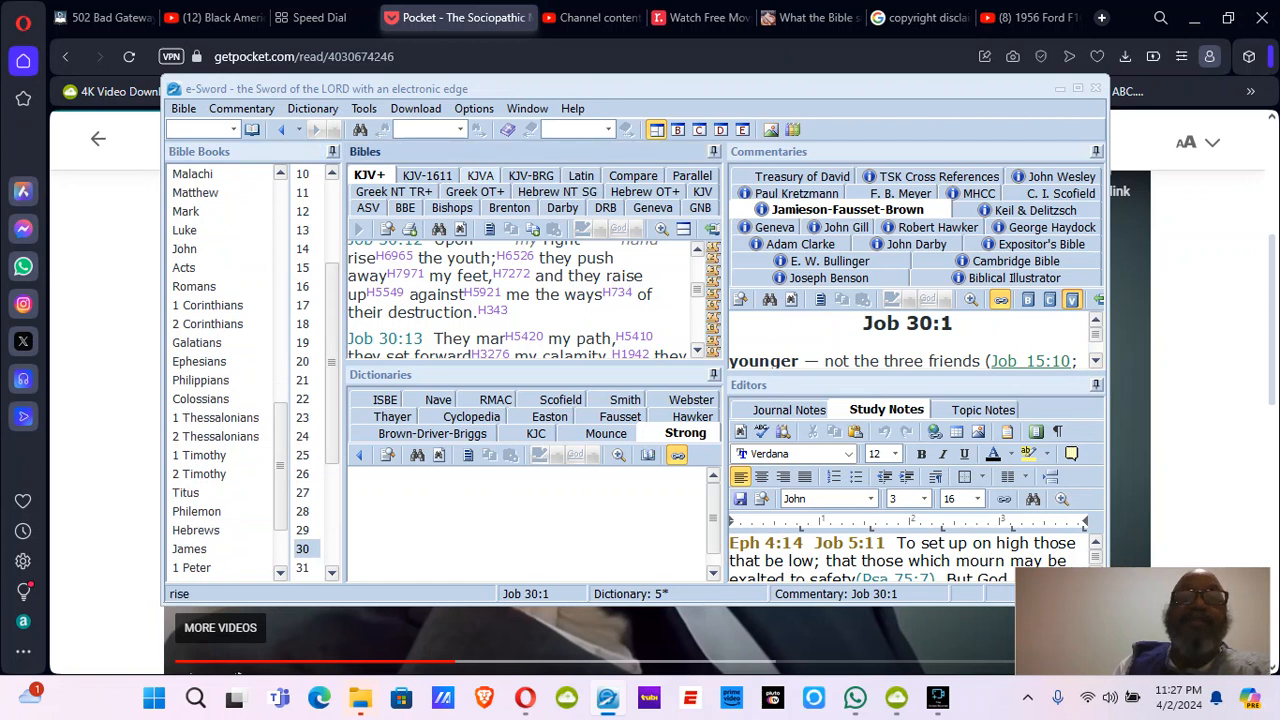
# Switch to the KJVA translation and read Sirach 10 down to verses 8–9
pyautogui.click(476, 176)
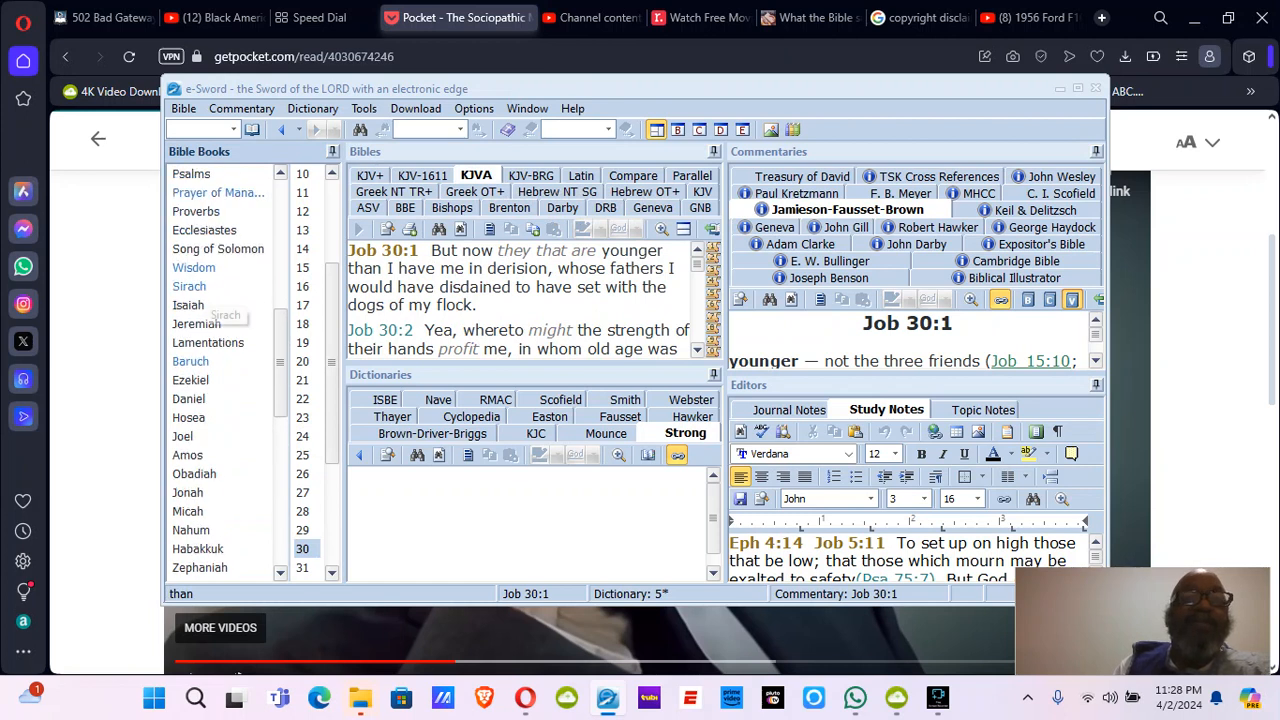
pyautogui.click(188, 286)
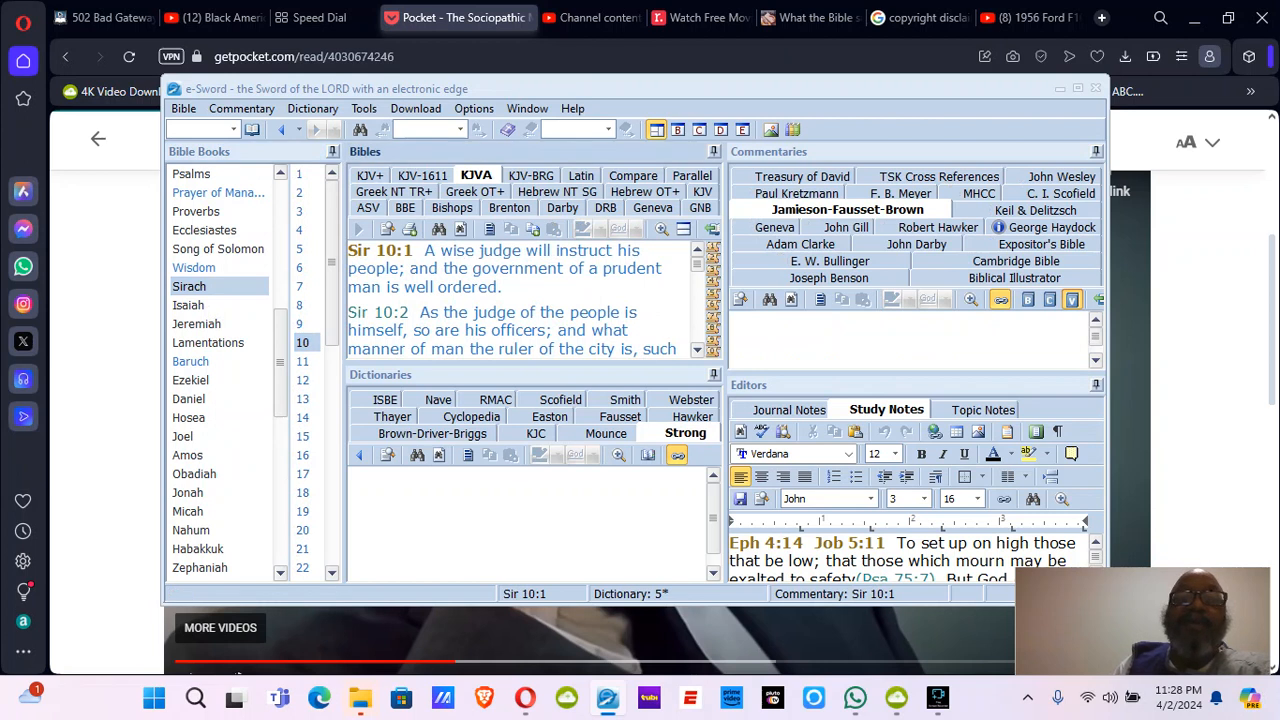
pyautogui.scroll(-3)
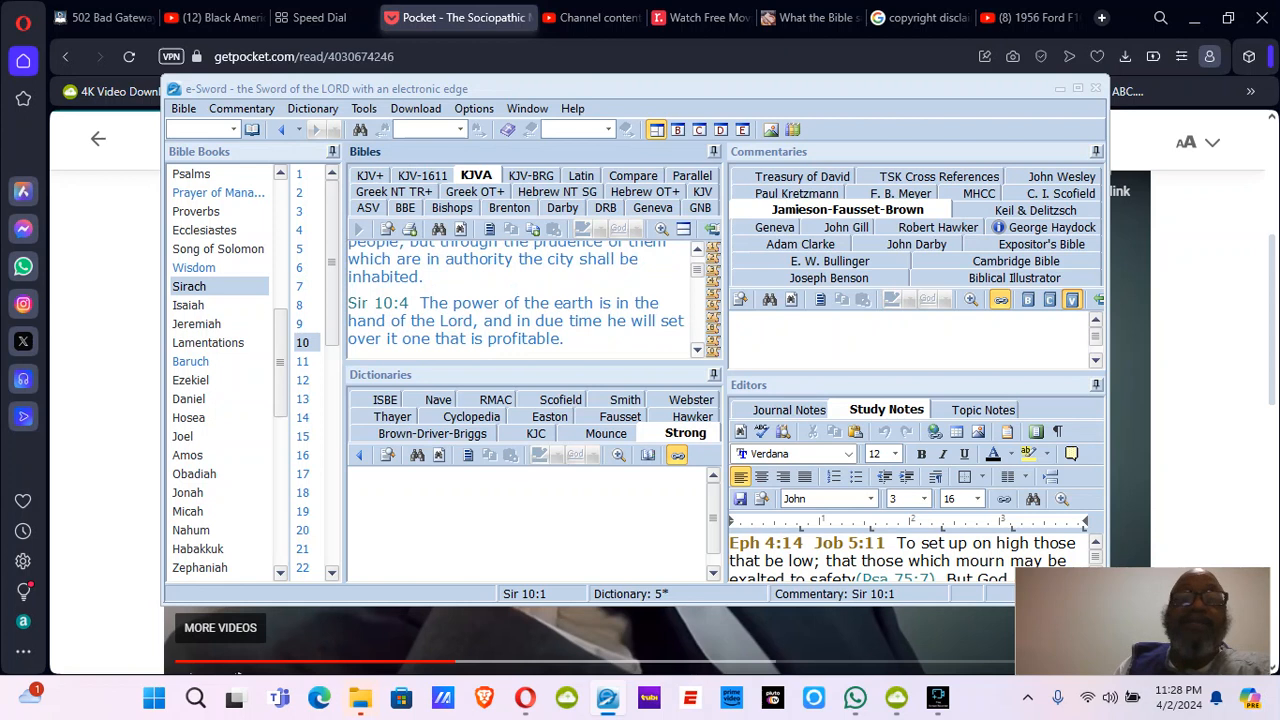
pyautogui.scroll(-3)
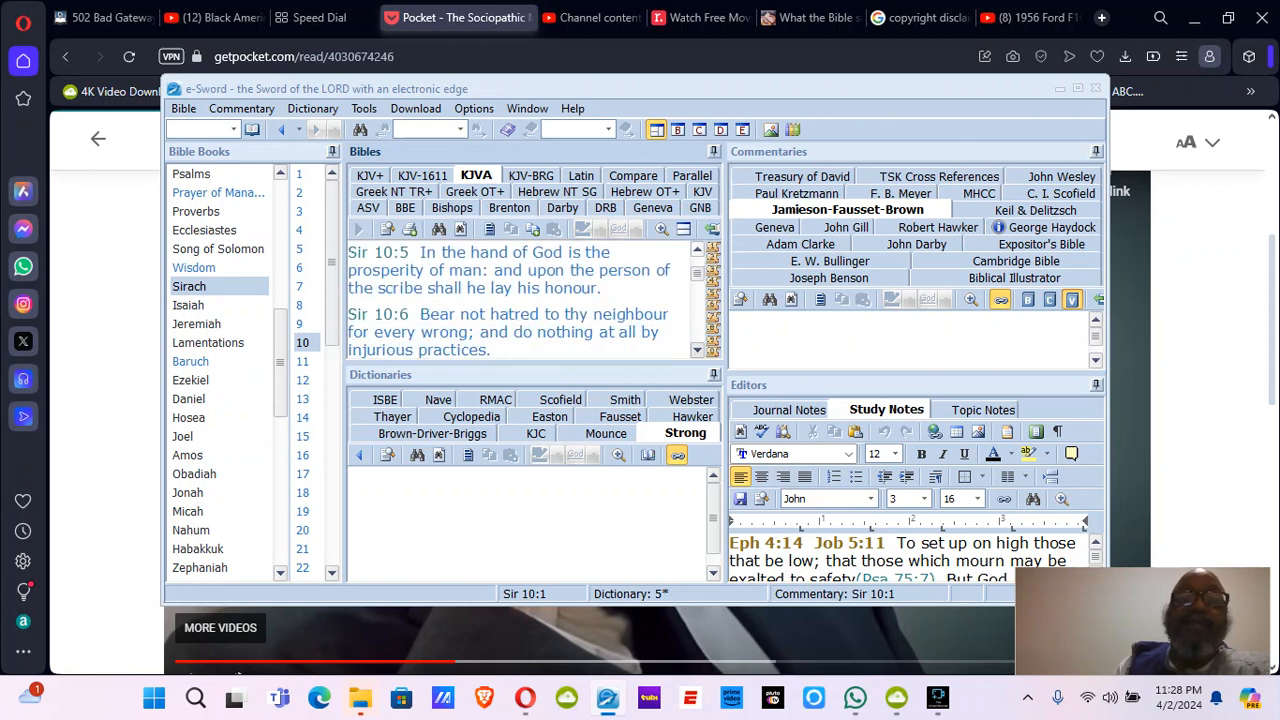
pyautogui.scroll(-3)
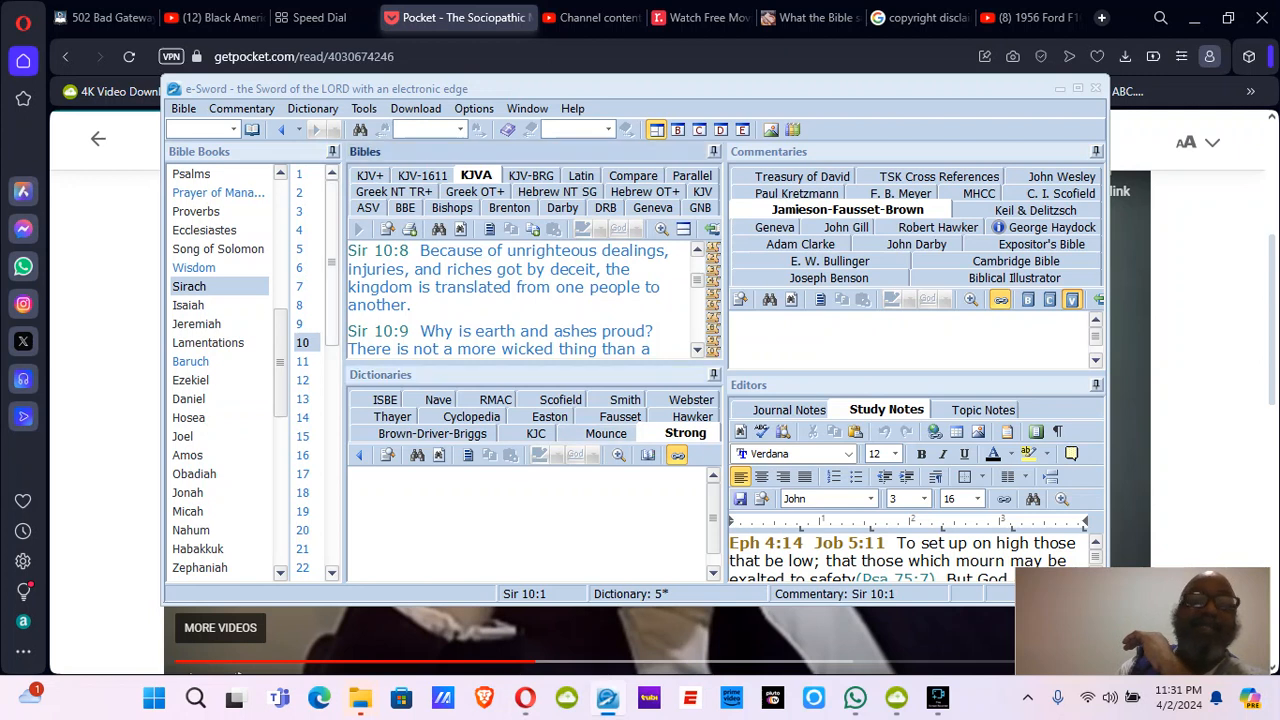
pyautogui.moveTo(188, 304)
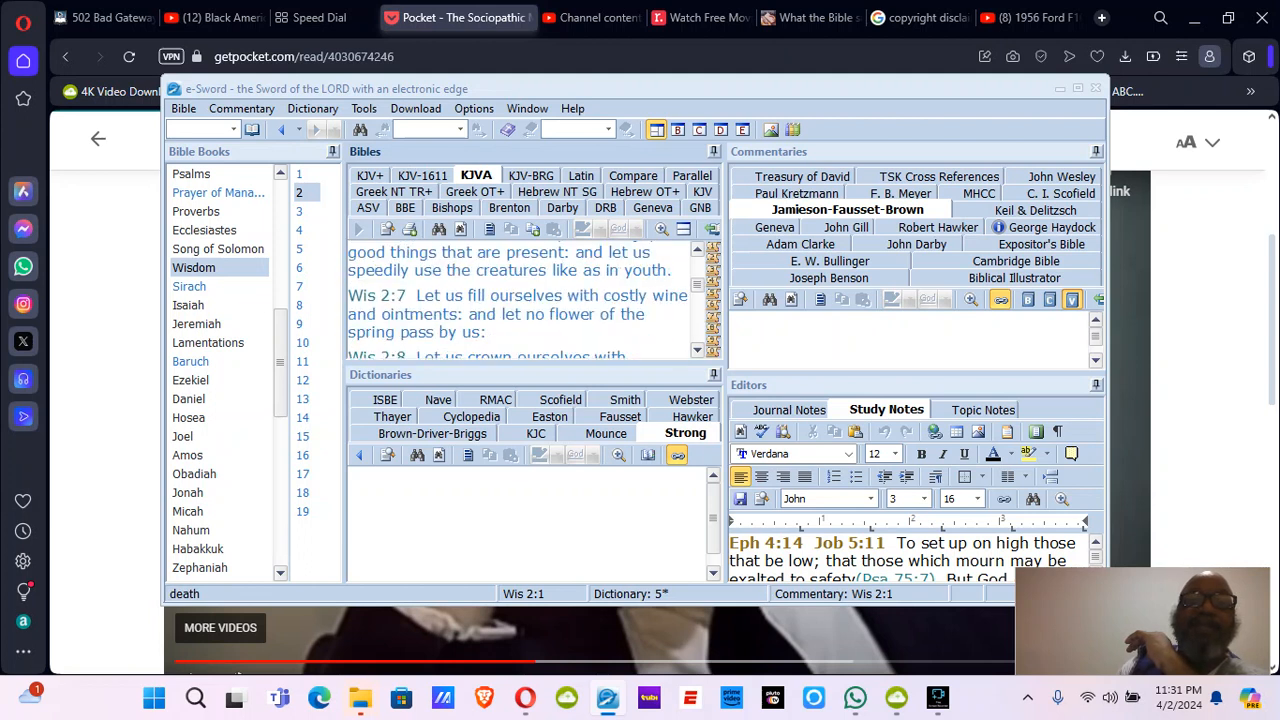
# Read down Wisdom chapter 2 in the KJVA pane through verse 10
pyautogui.scroll(-3)
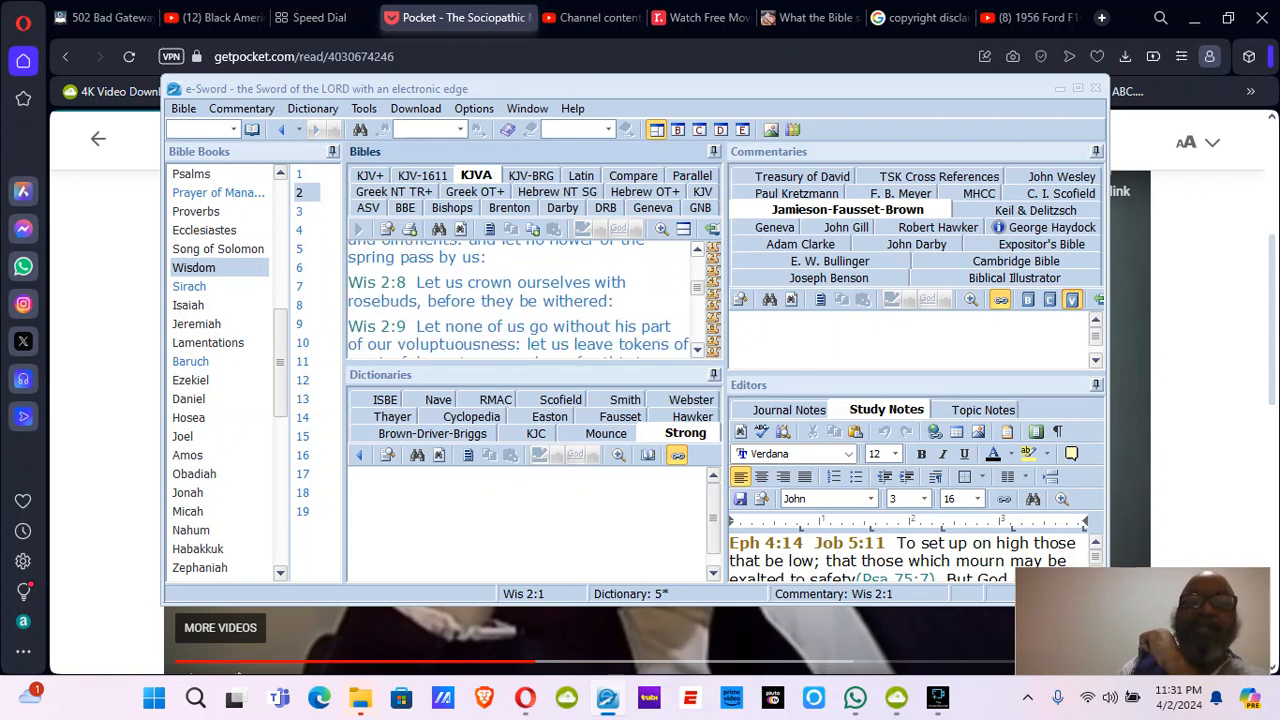
pyautogui.scroll(-3)
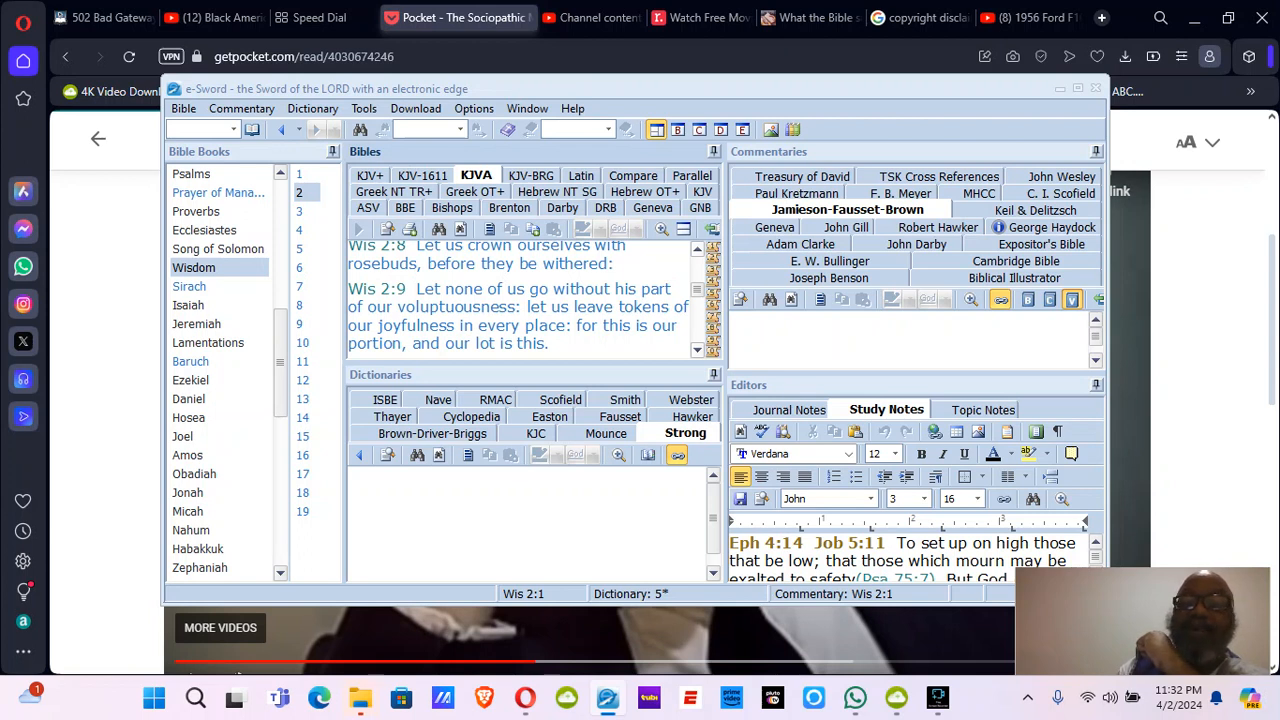
pyautogui.scroll(-3)
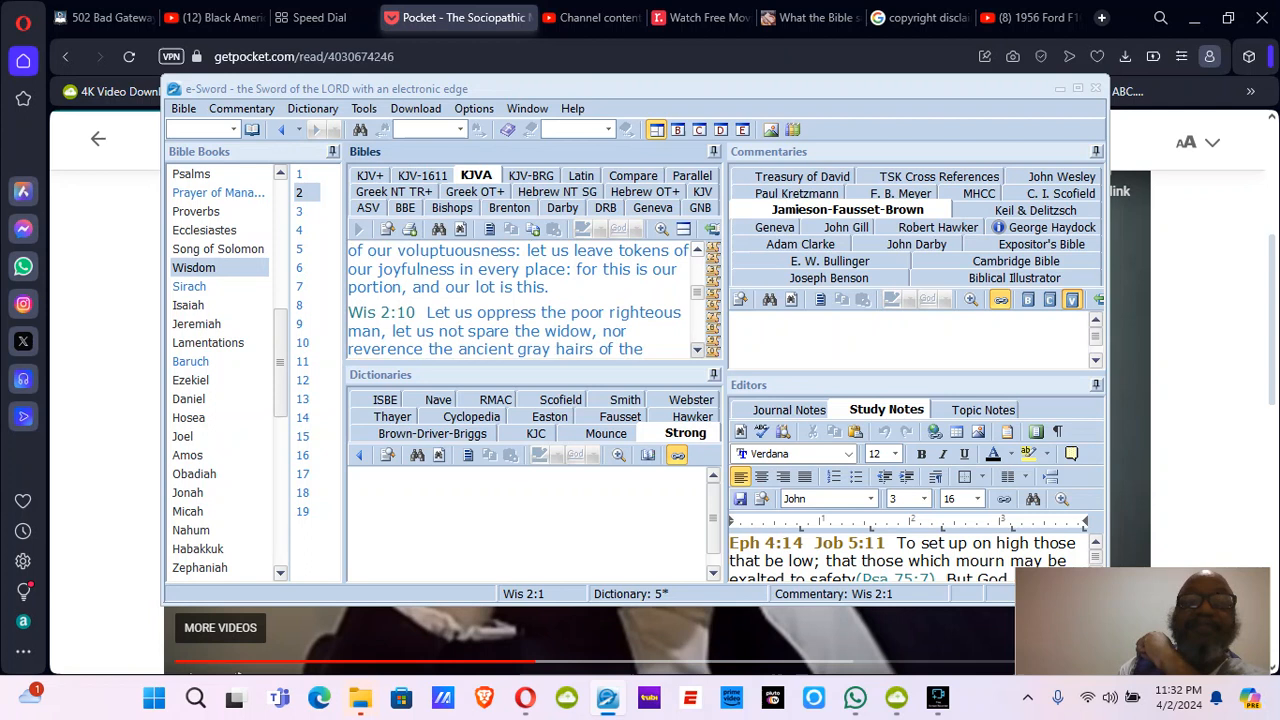
pyautogui.scroll(-3)
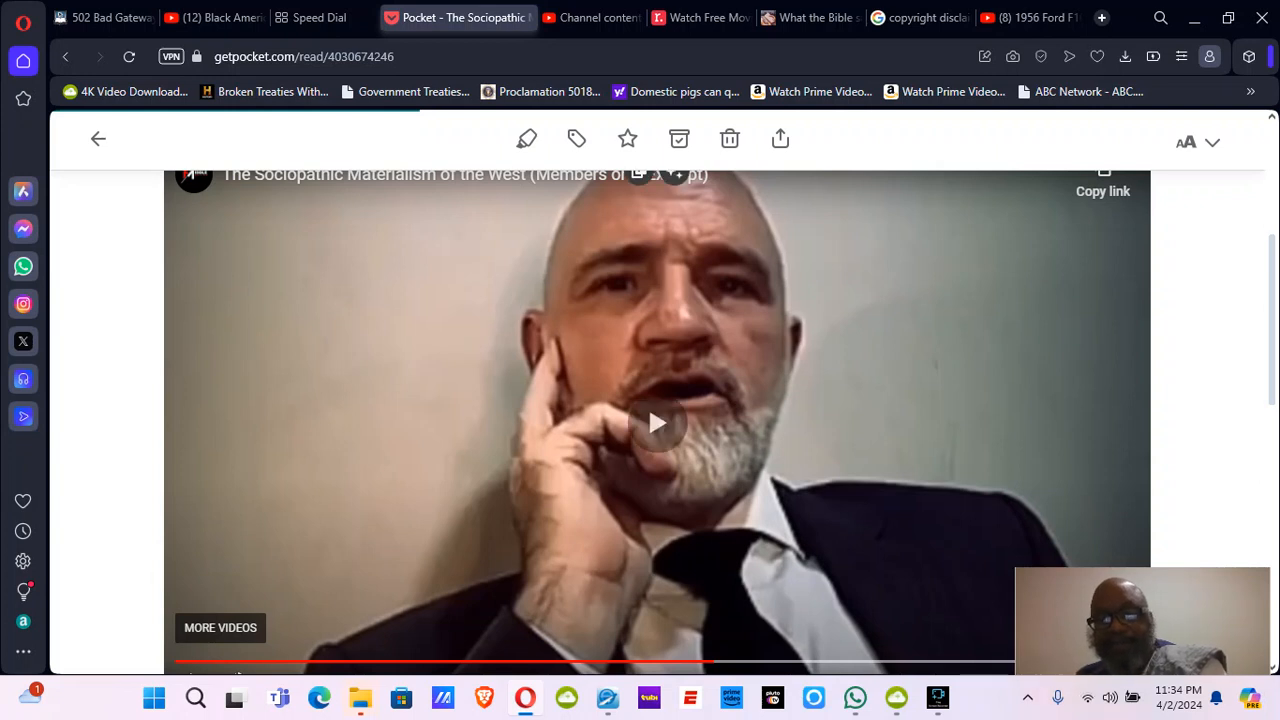
# Start the Pocket video playing so it runs on toward 5:00 of 6:08
pyautogui.click(656, 422)
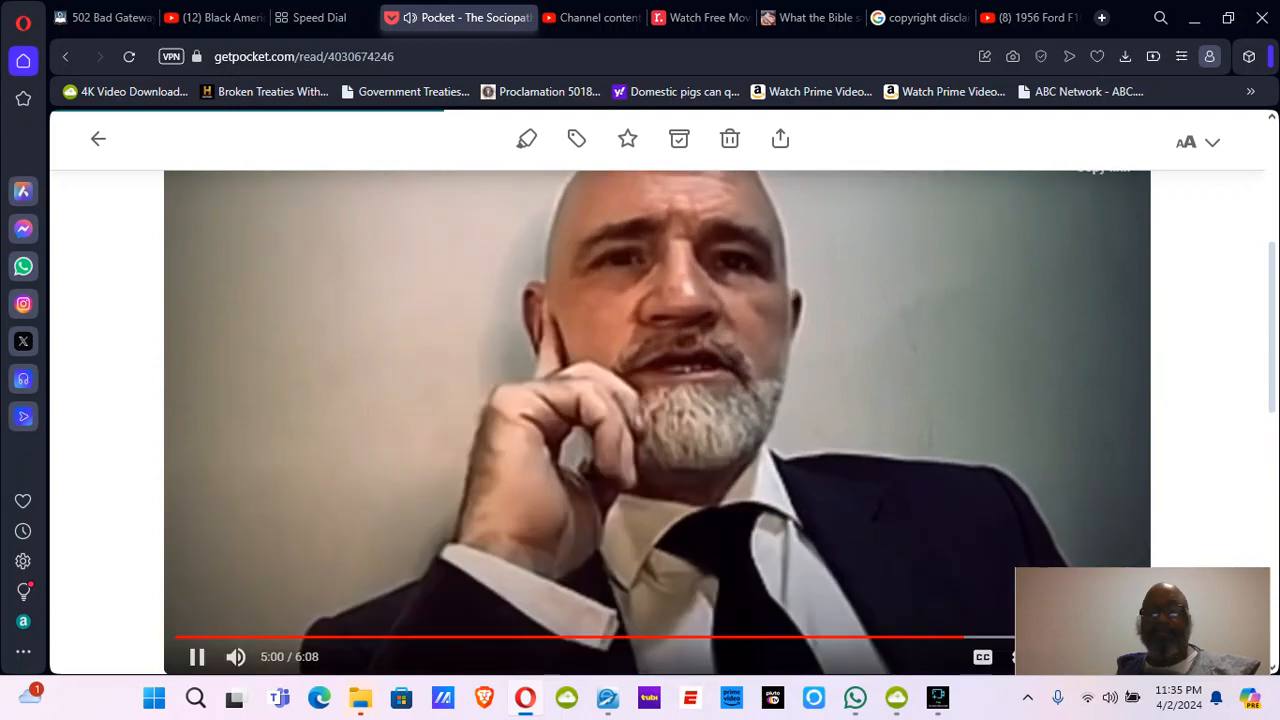
pyautogui.click(196, 656)
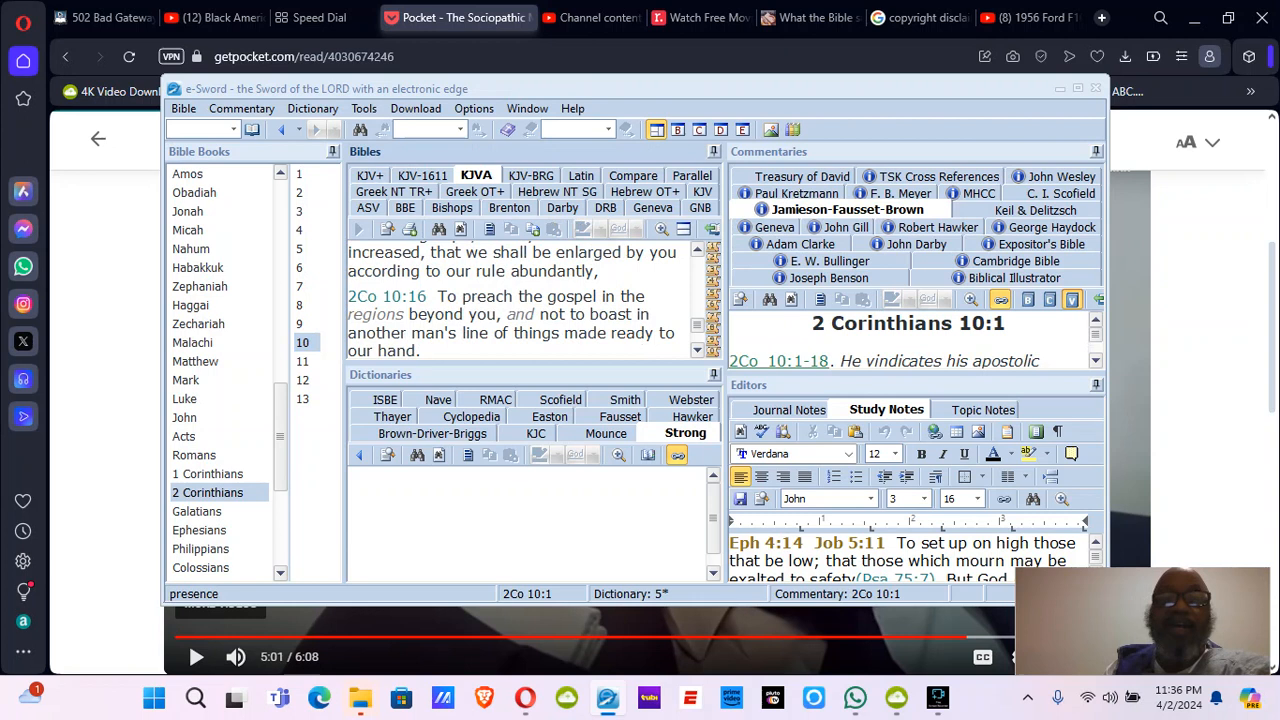
# Read down 2 Corinthians 10 to verses 4–5 with Strong's G4559 sarkikos shown
pyautogui.scroll(-3)
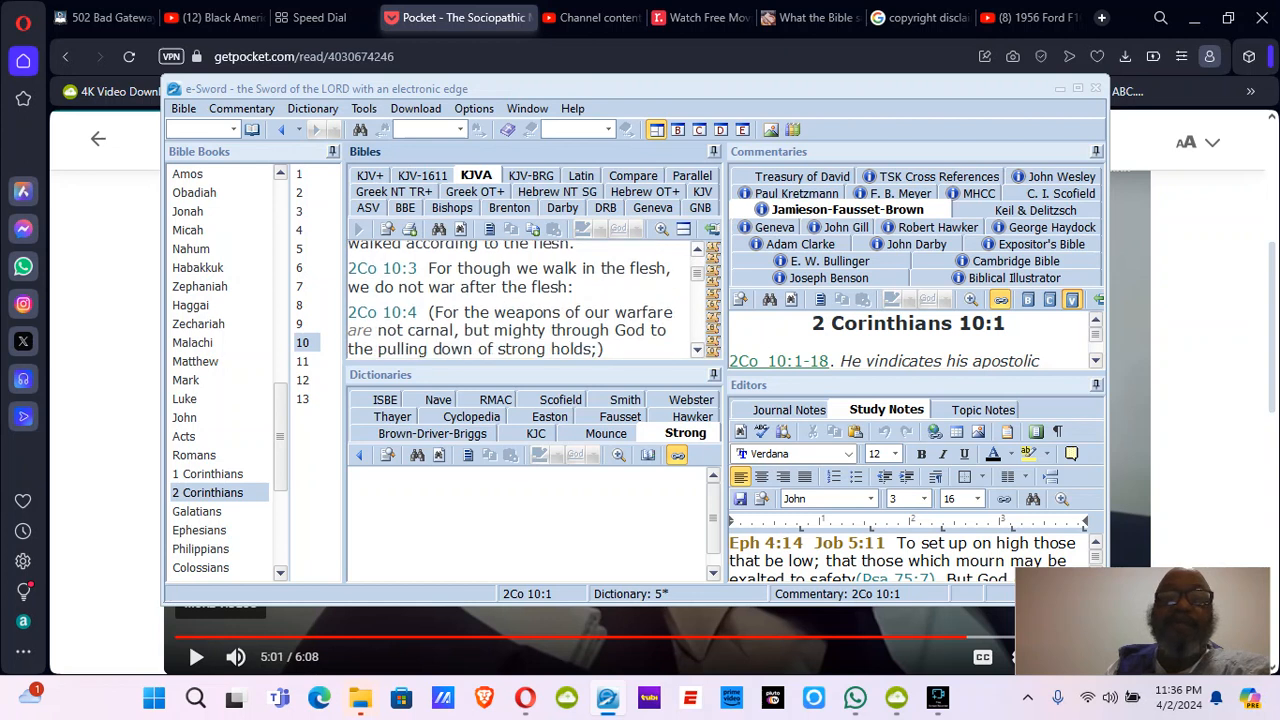
pyautogui.scroll(-3)
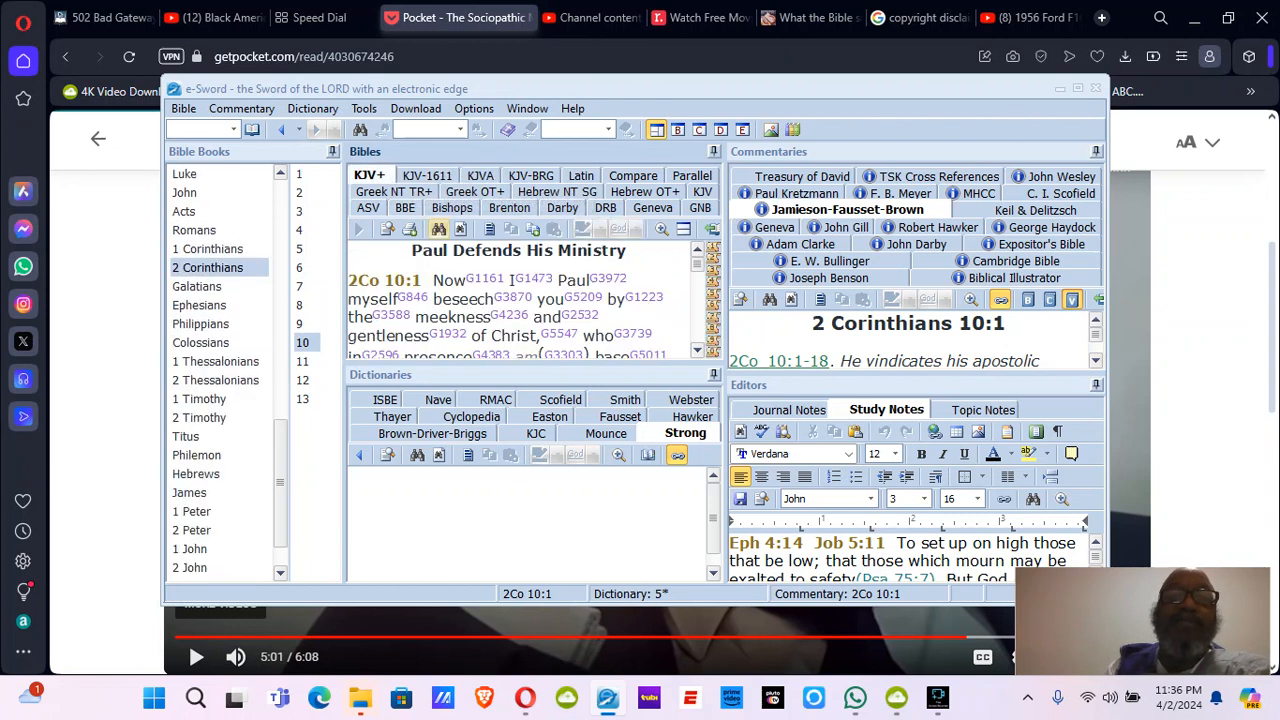
pyautogui.scroll(-3)
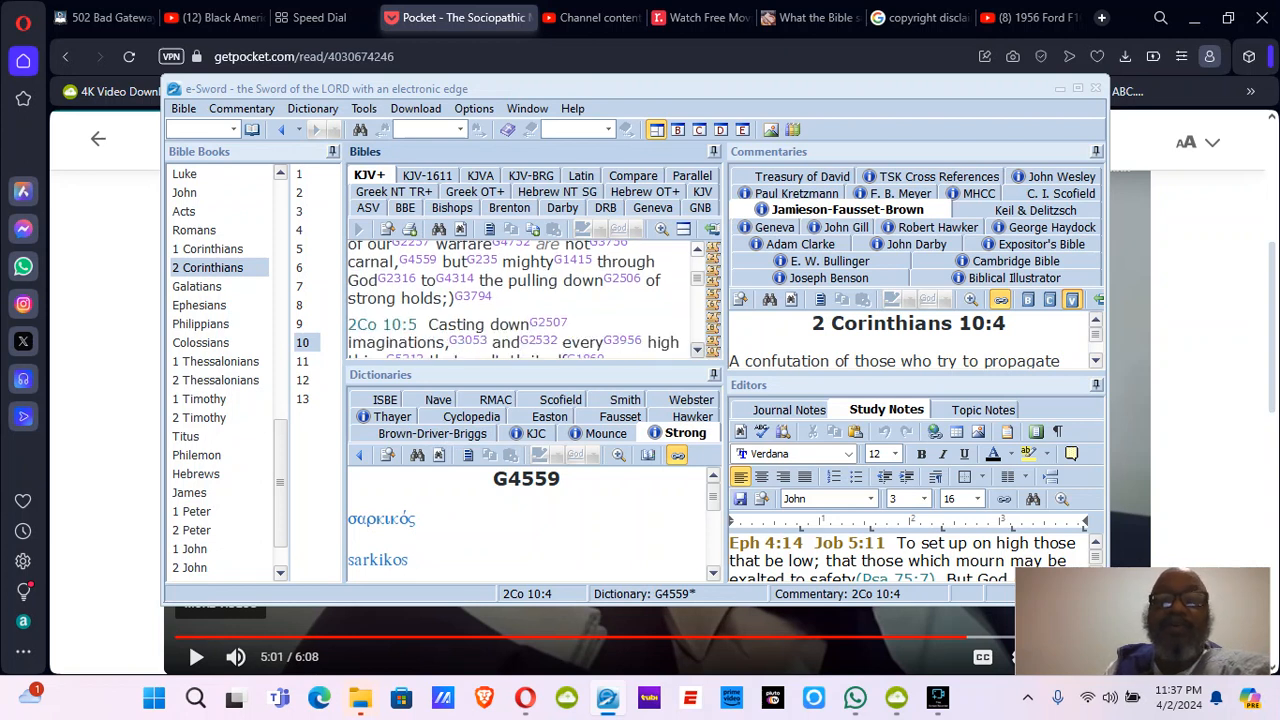
pyautogui.scroll(-3)
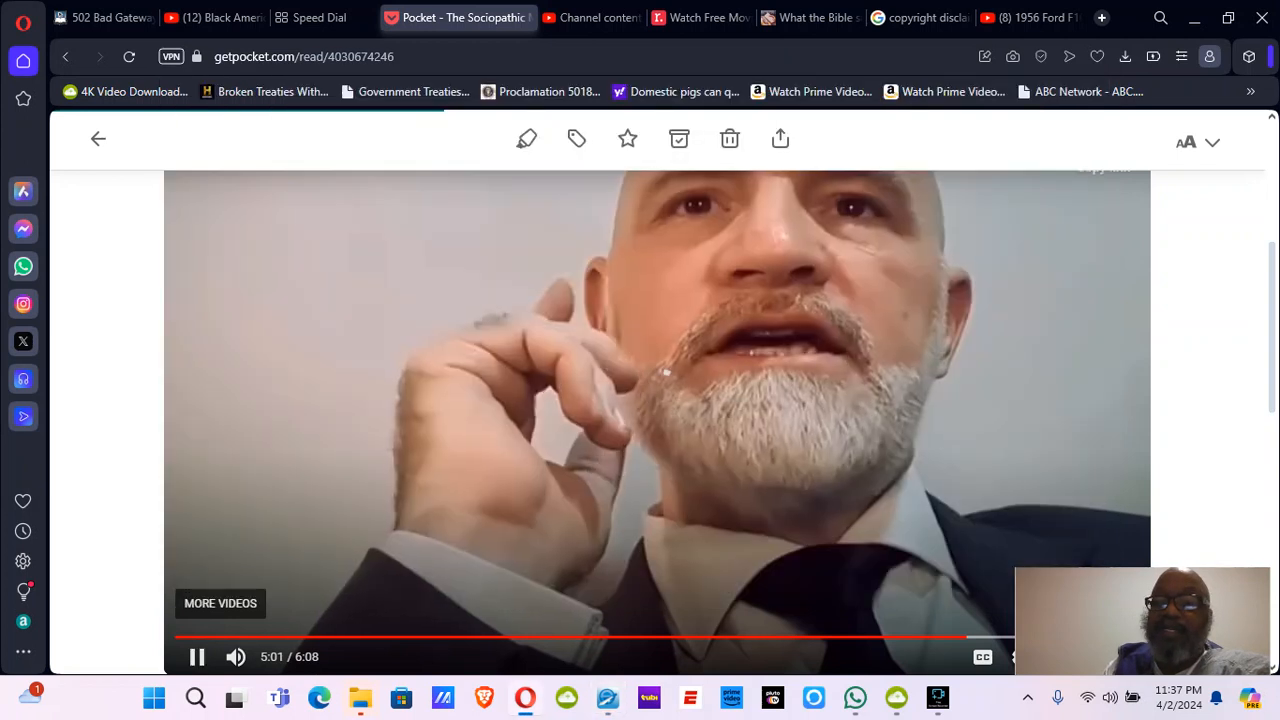
# Resume the Pocket video so it plays on from 5:01 to 6:05 of 6:08
pyautogui.click(196, 656)
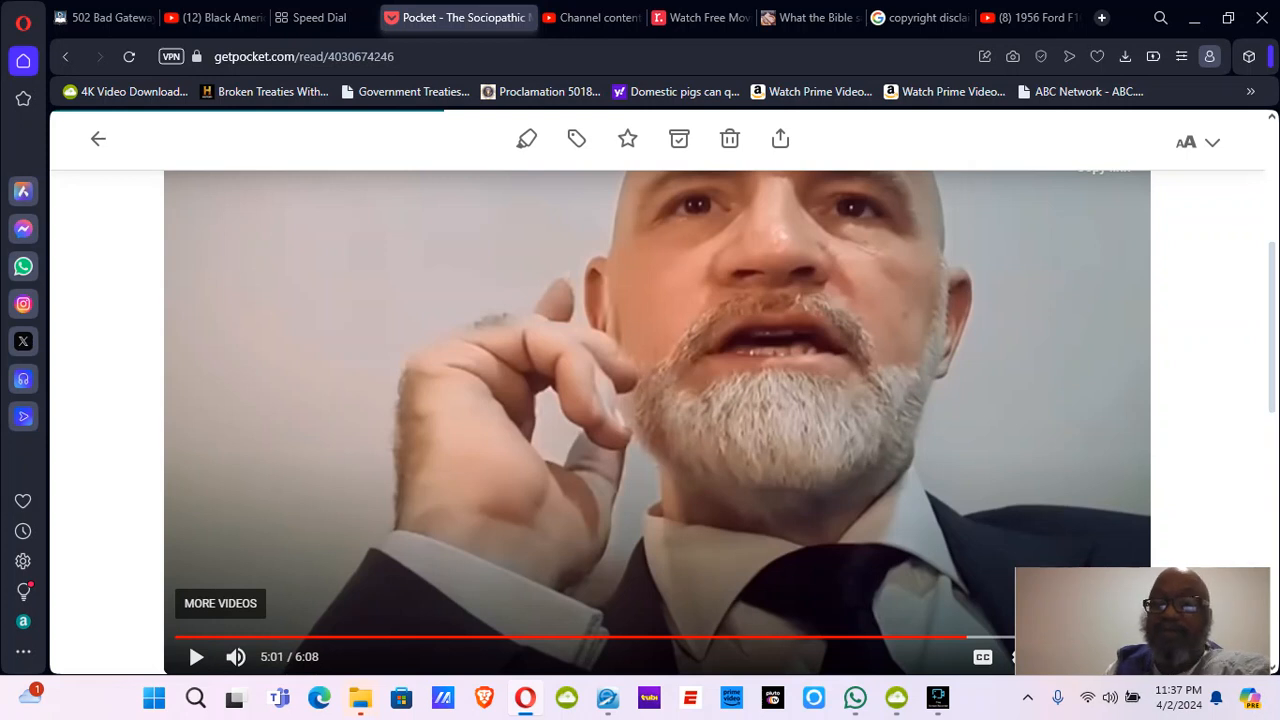
pyautogui.click(196, 656)
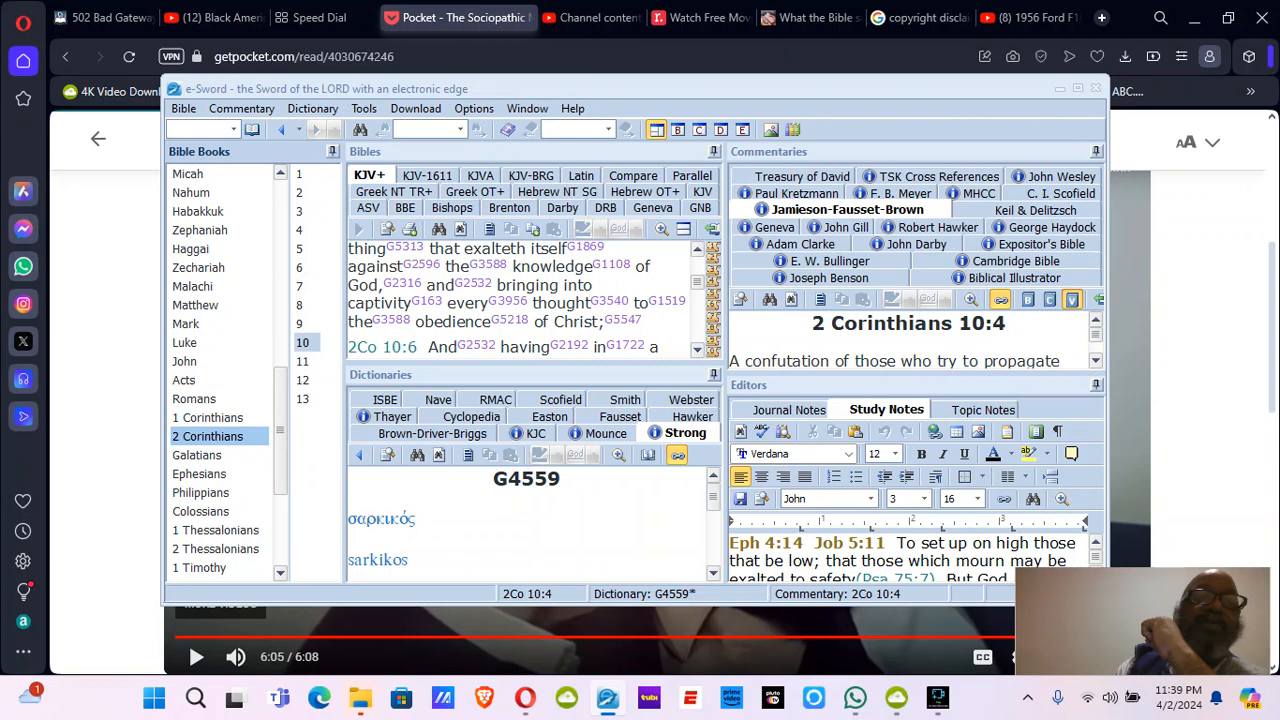
# Go to Habakkuk chapter 2 in the KJV+ pane and scroll down to verse 15
pyautogui.click(198, 212)
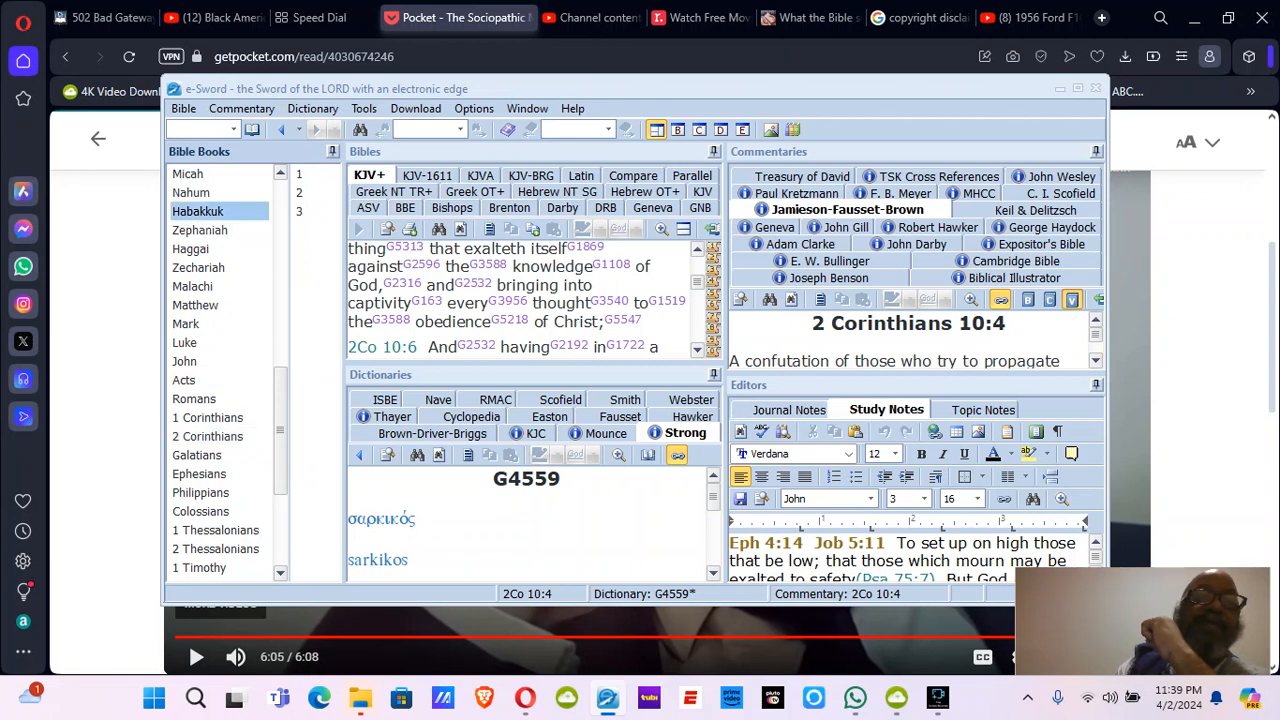
pyautogui.click(298, 192)
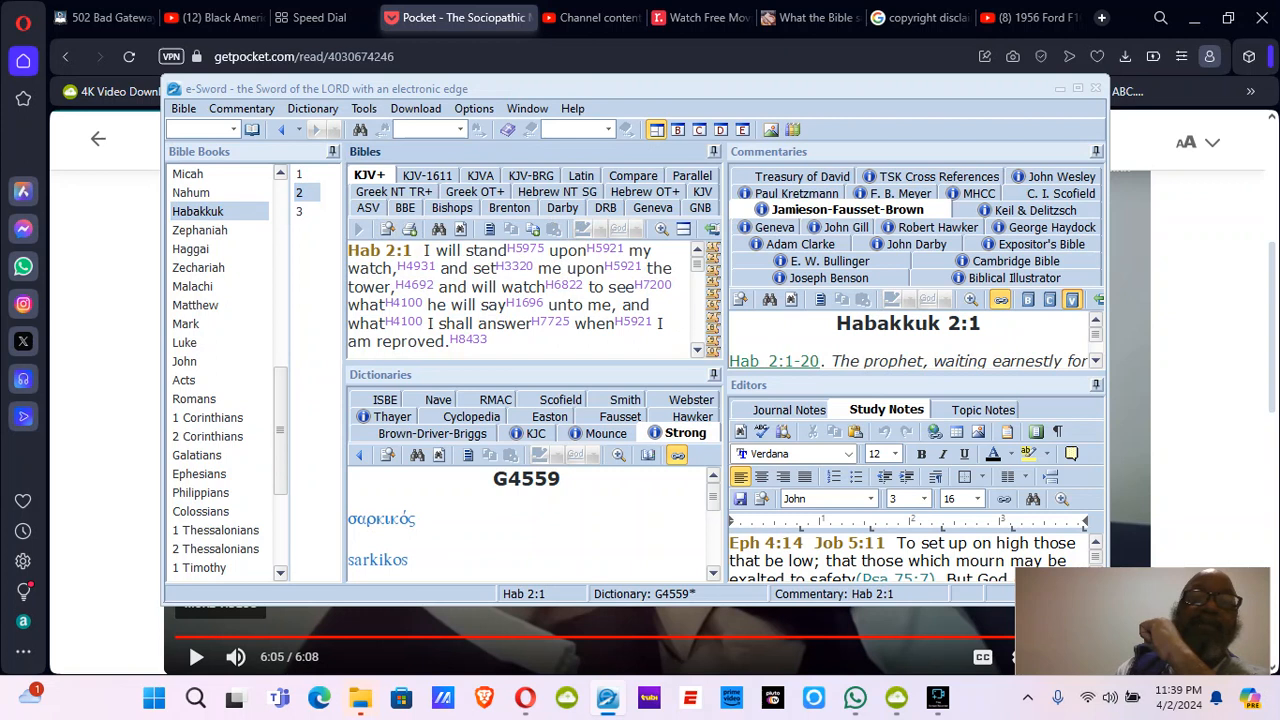
pyautogui.scroll(-3)
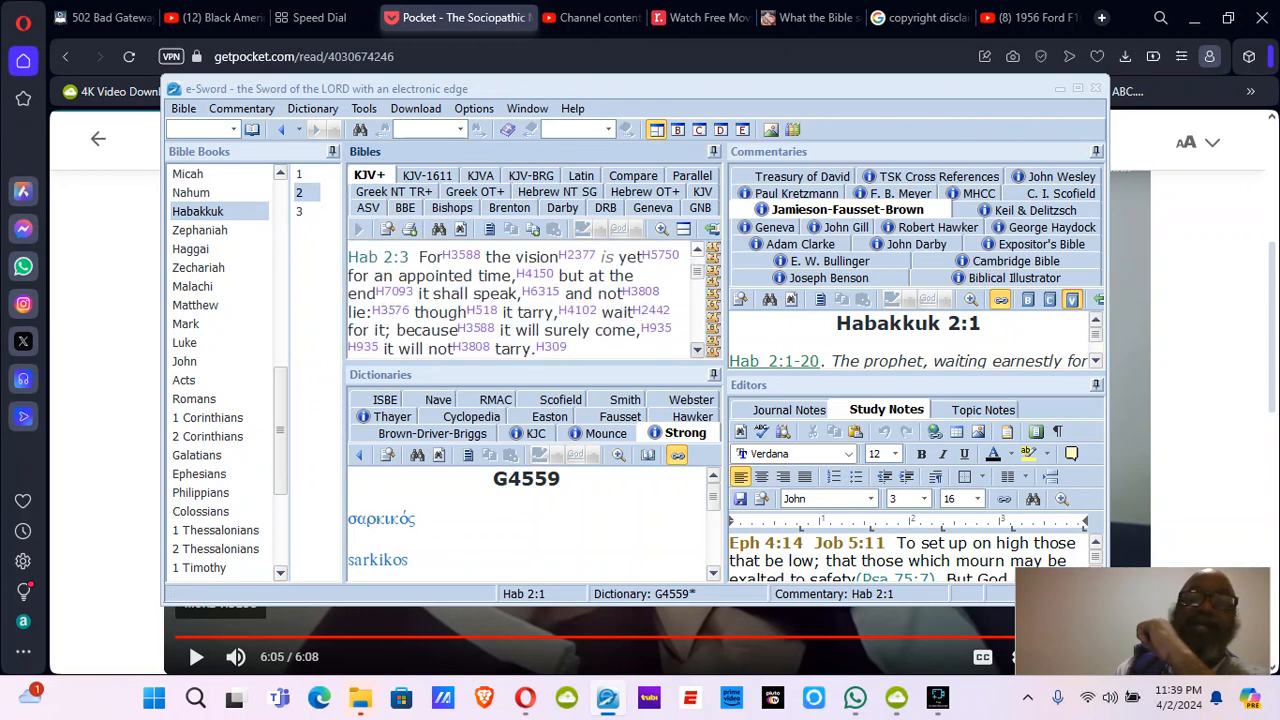
pyautogui.scroll(-3)
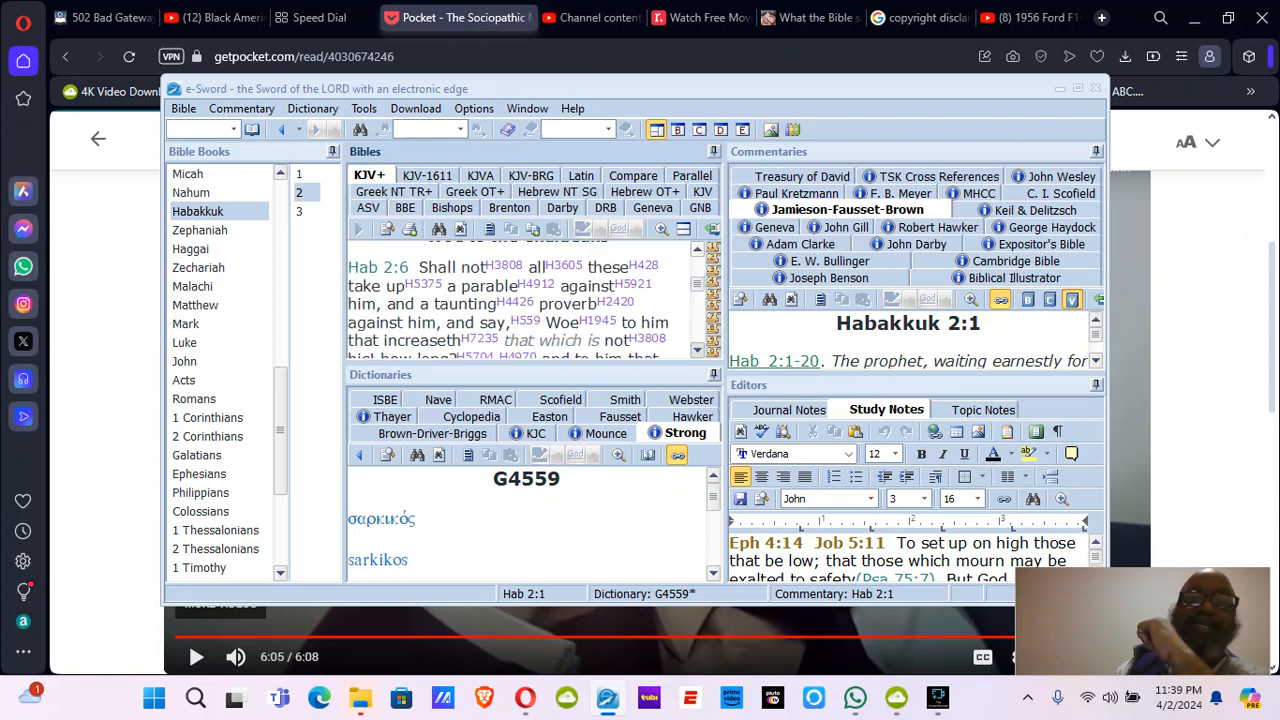
pyautogui.scroll(-3)
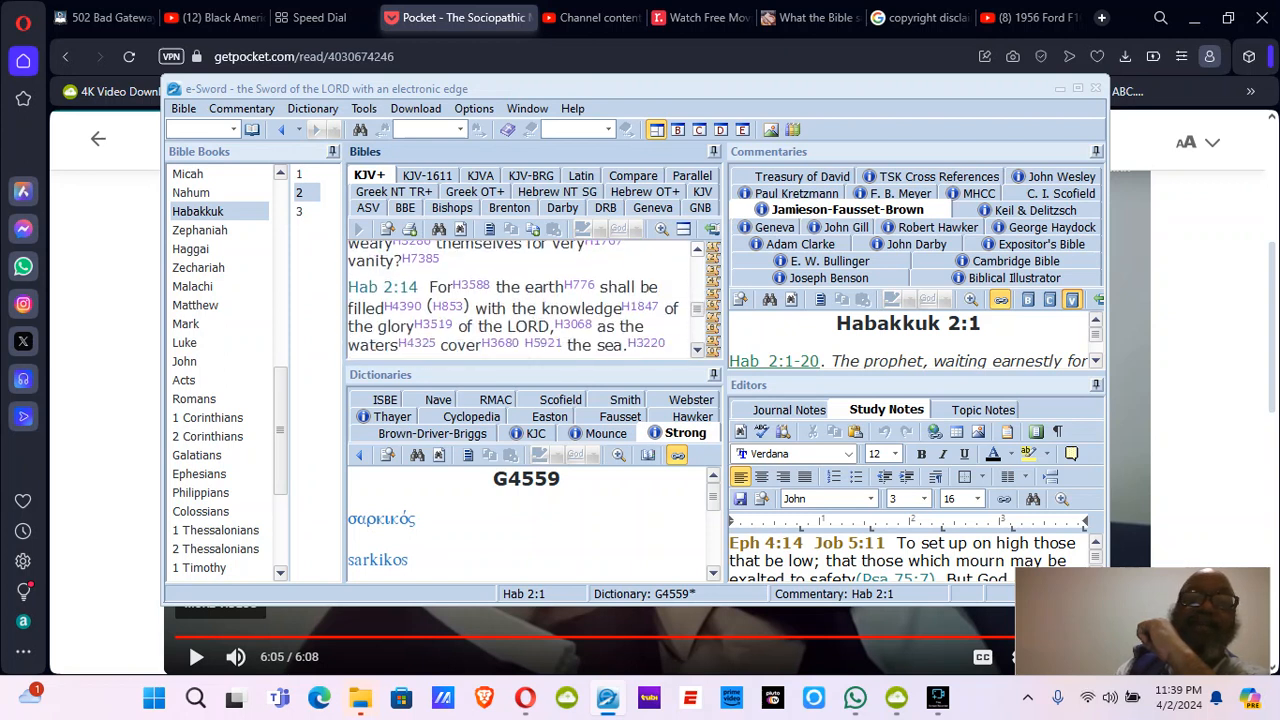
pyautogui.scroll(-3)
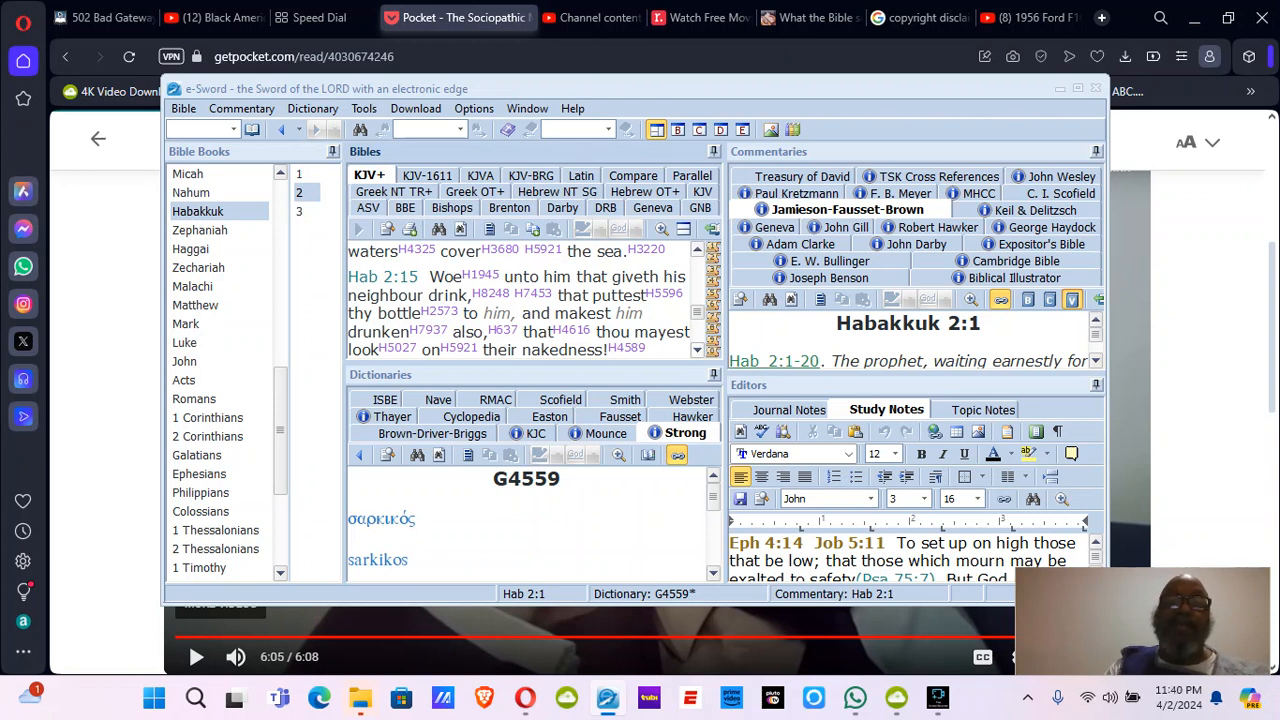
pyautogui.scroll(-3)
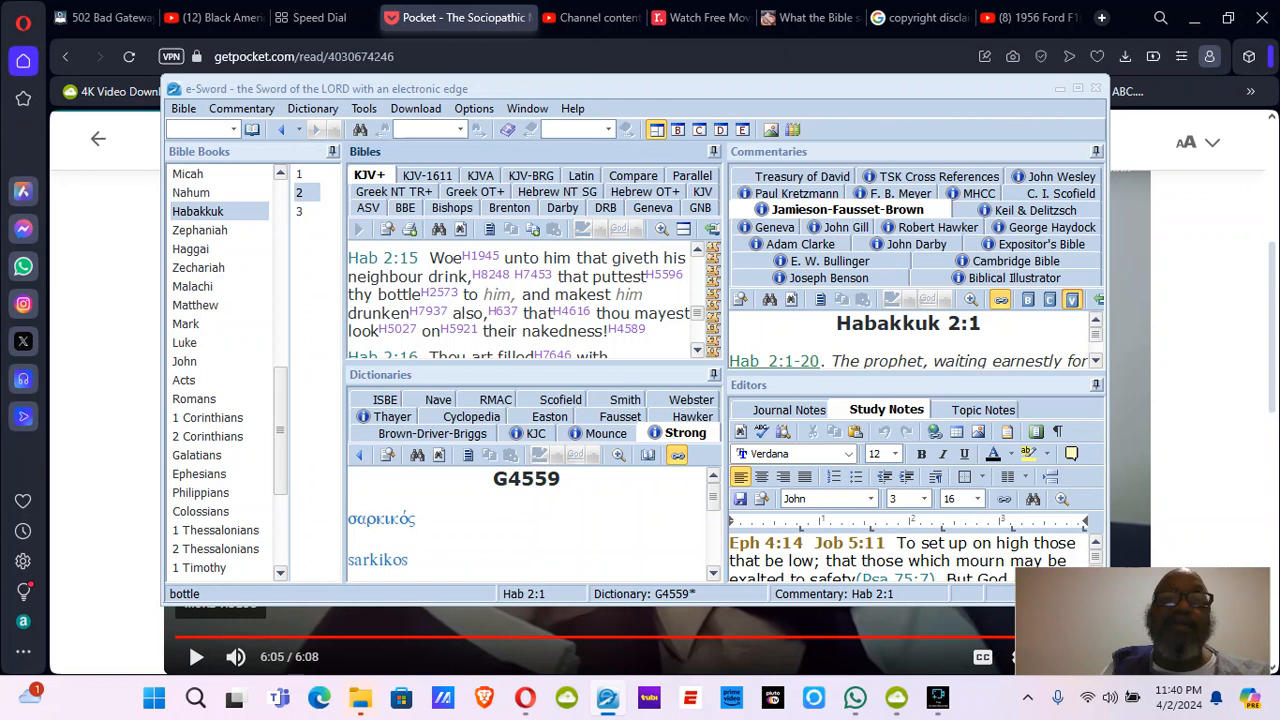
# Look up Strong's H8248 for 'drink' in Habakkuk 2:15, showing the definition to quaff
pyautogui.click(490, 276)
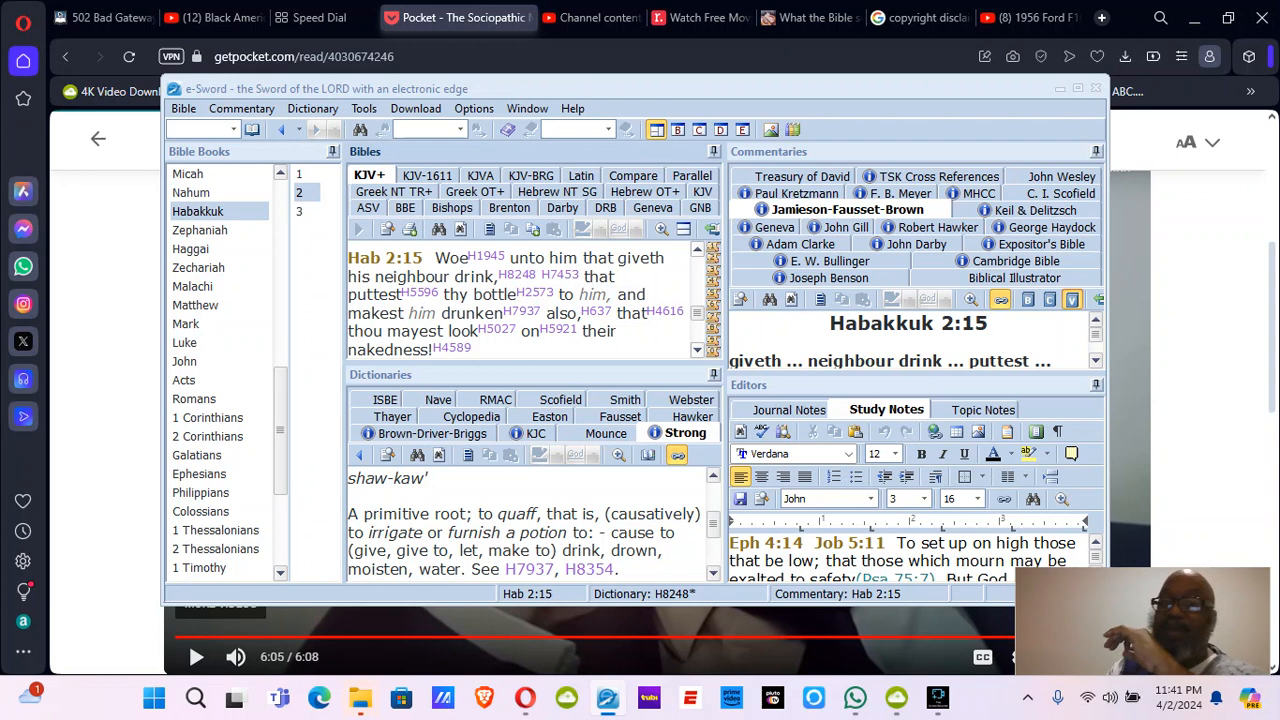
# Bring all of Habakkuk 2:16, about the cup of the LORD's right hand, into view
pyautogui.scroll(-3)
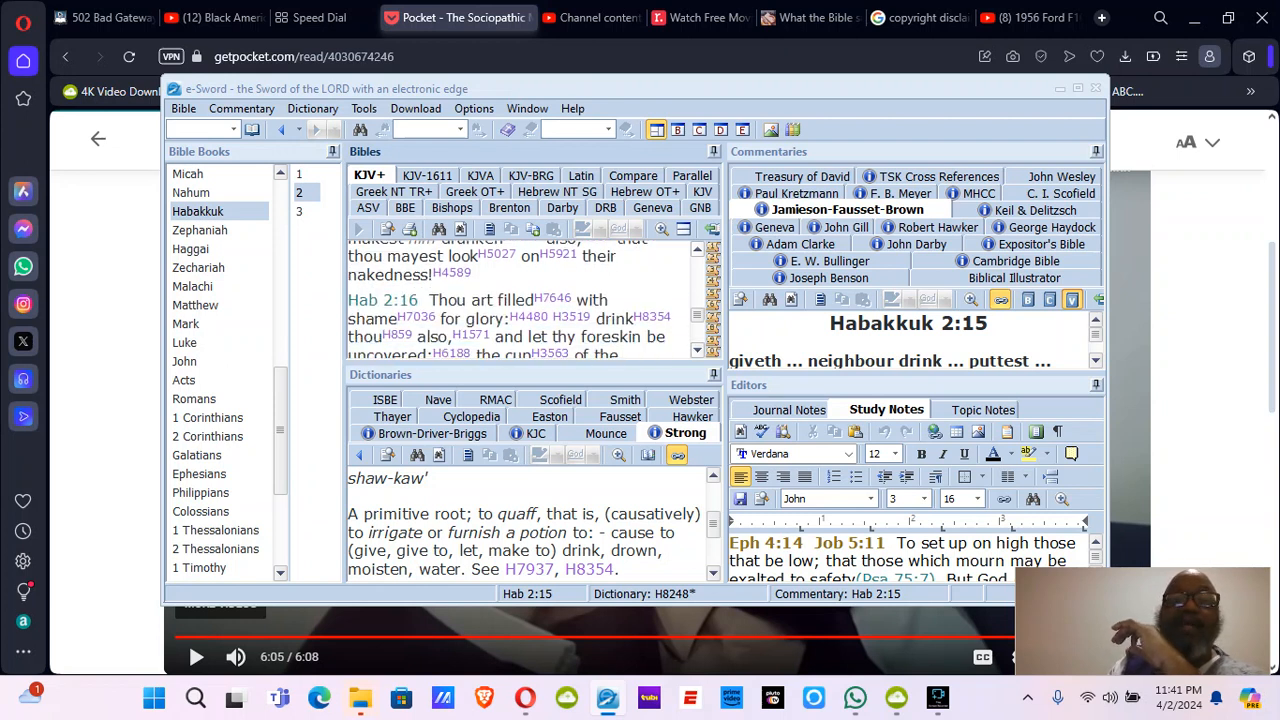
pyautogui.scroll(-3)
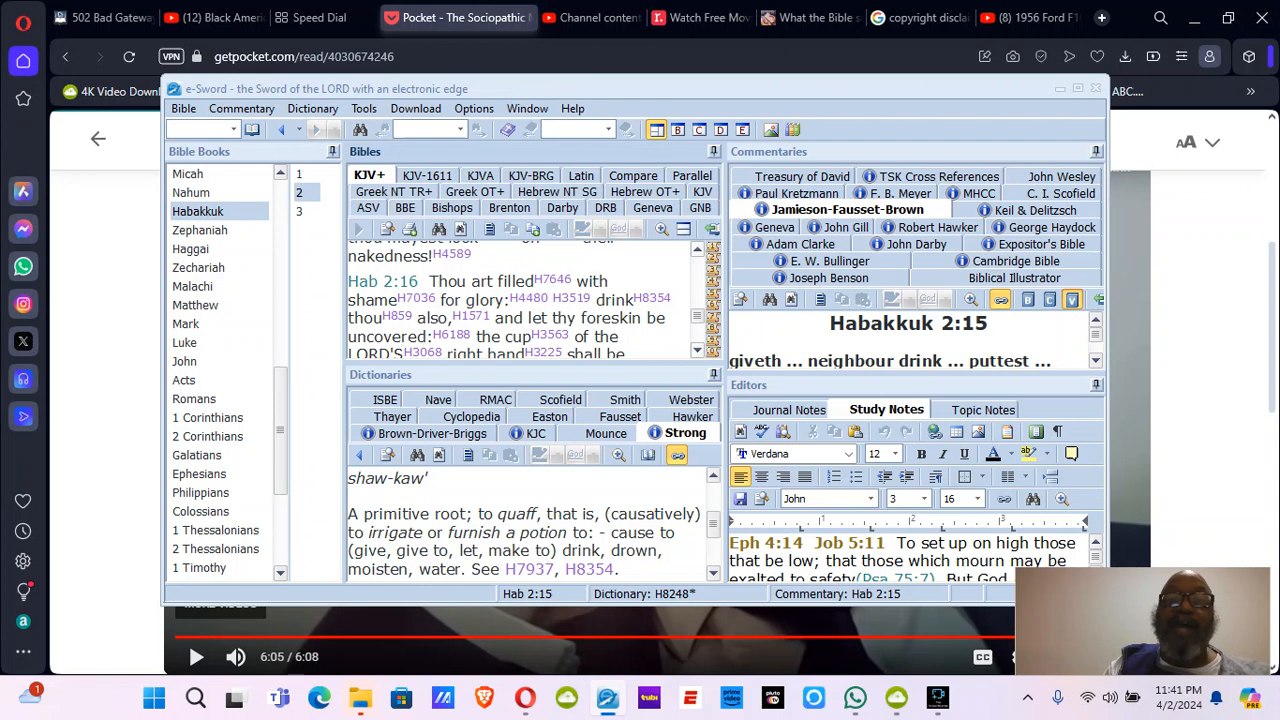
pyautogui.scroll(-3)
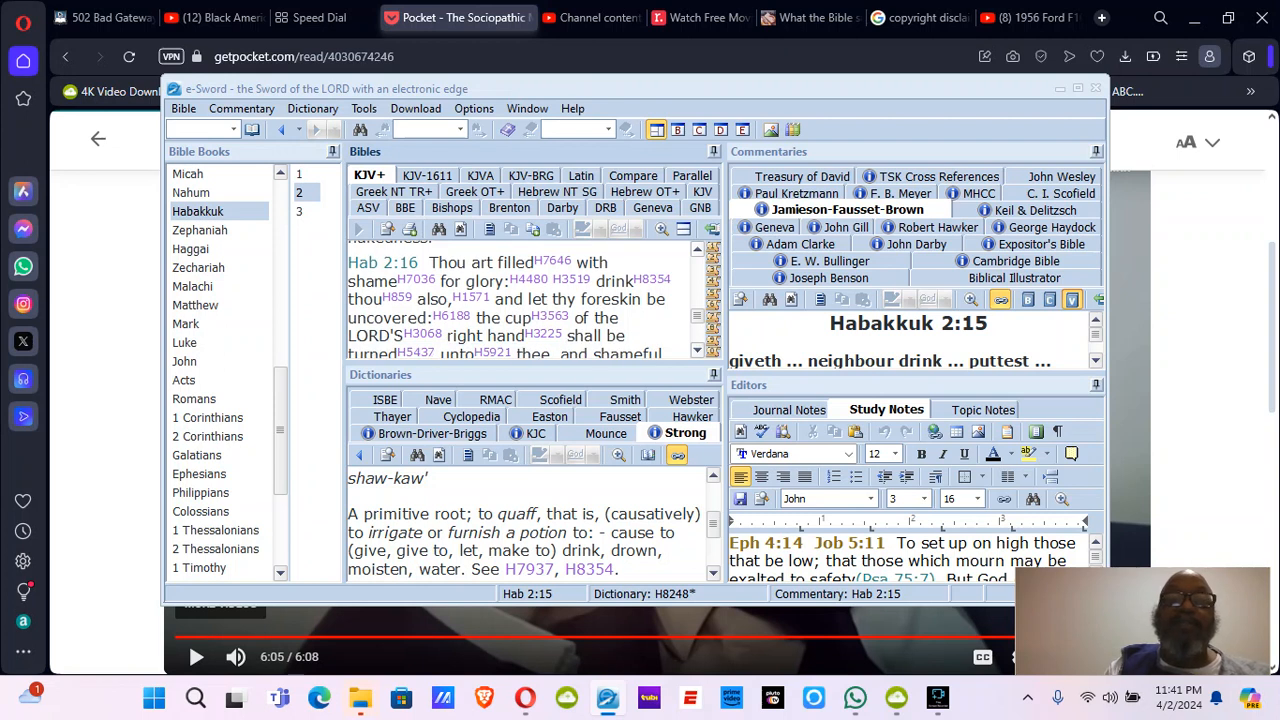
pyautogui.scroll(-3)
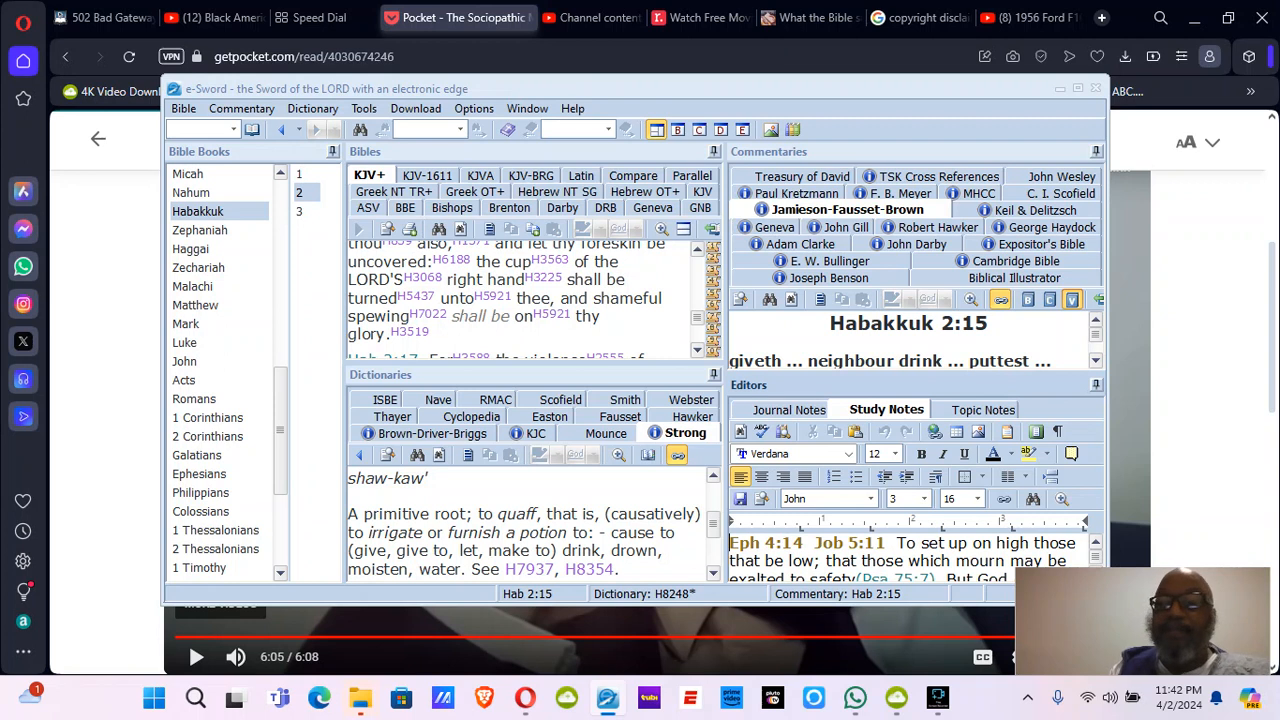
# Minimize e-Sword, restart the Pocket video from 0:00 and pause it
pyautogui.click(1060, 88)
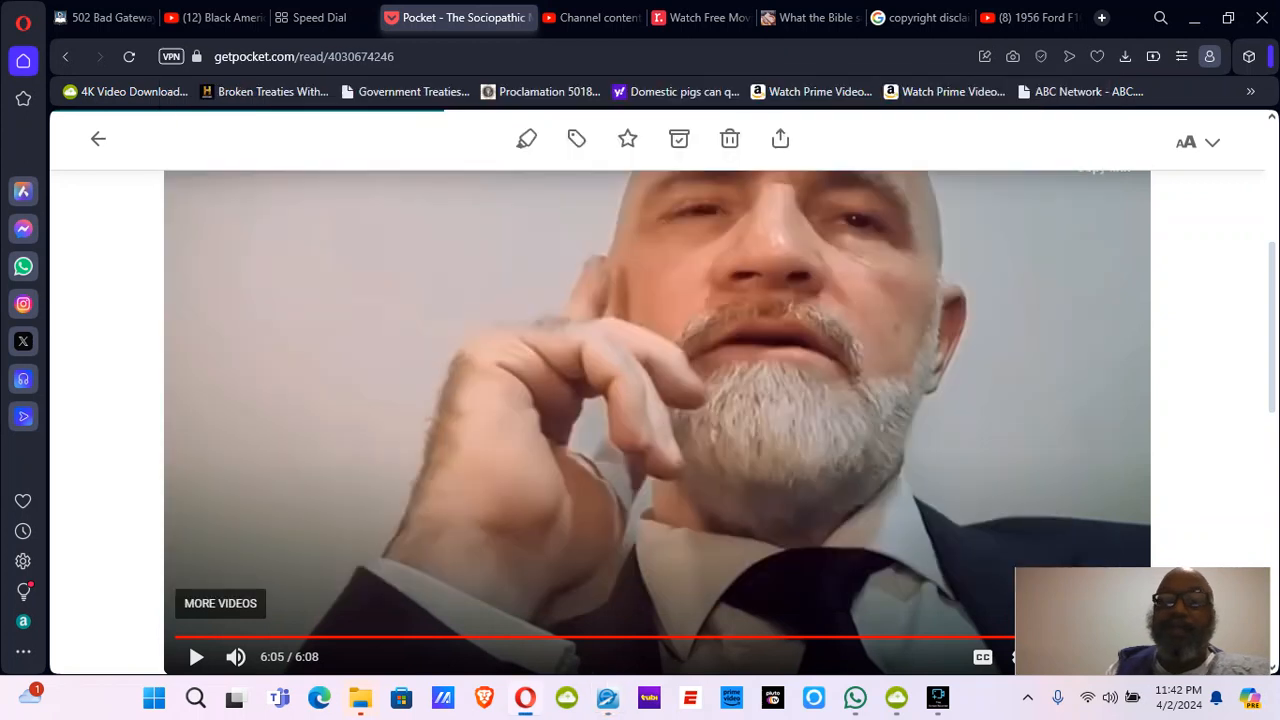
pyautogui.click(196, 656)
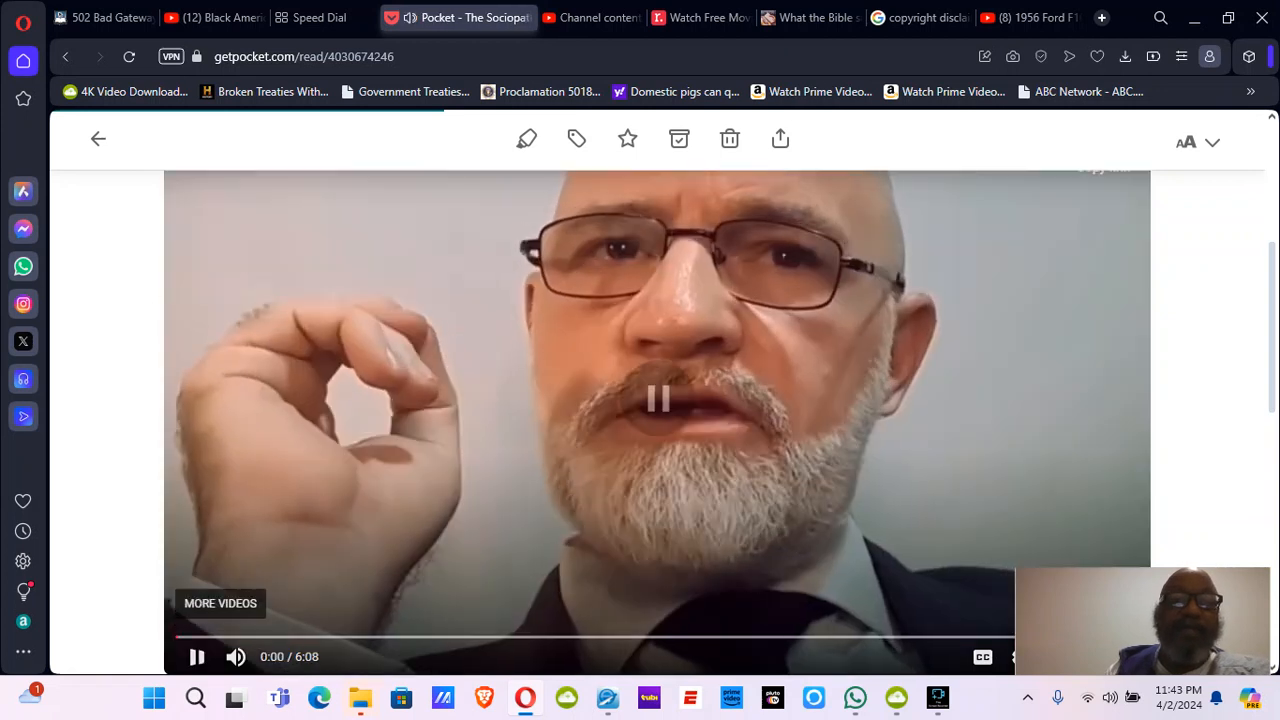
pyautogui.click(656, 400)
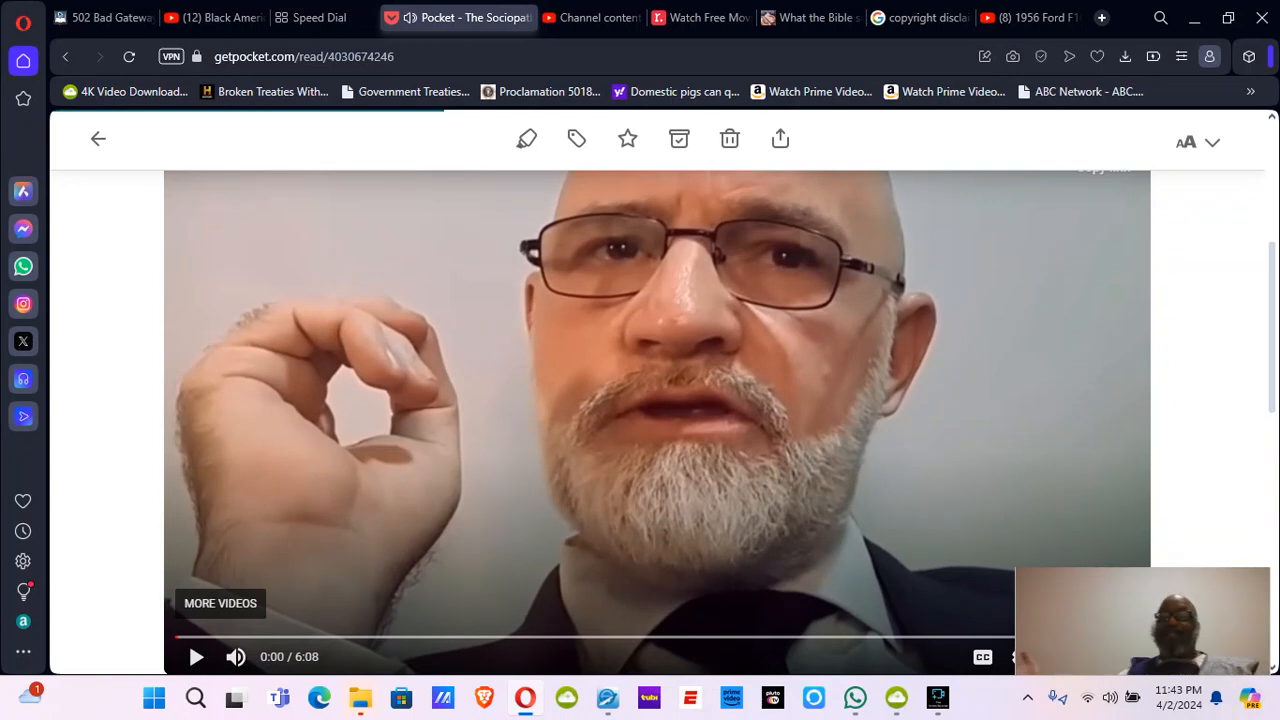